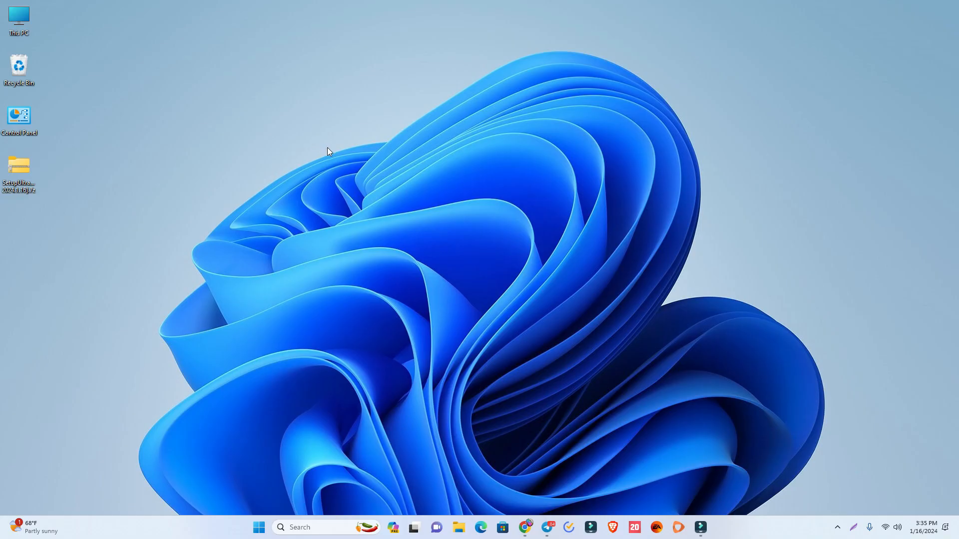
mouse_move(420, 138)
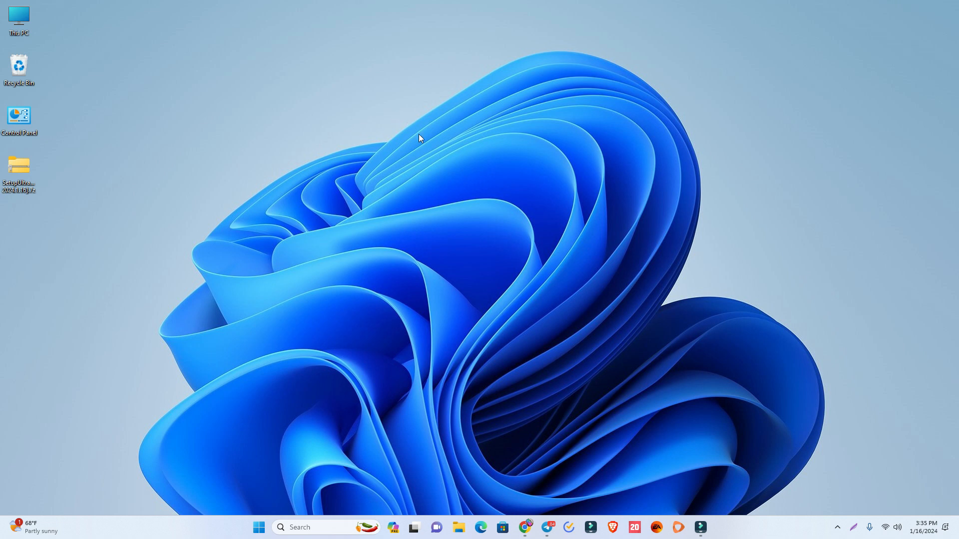
mouse_move(525, 527)
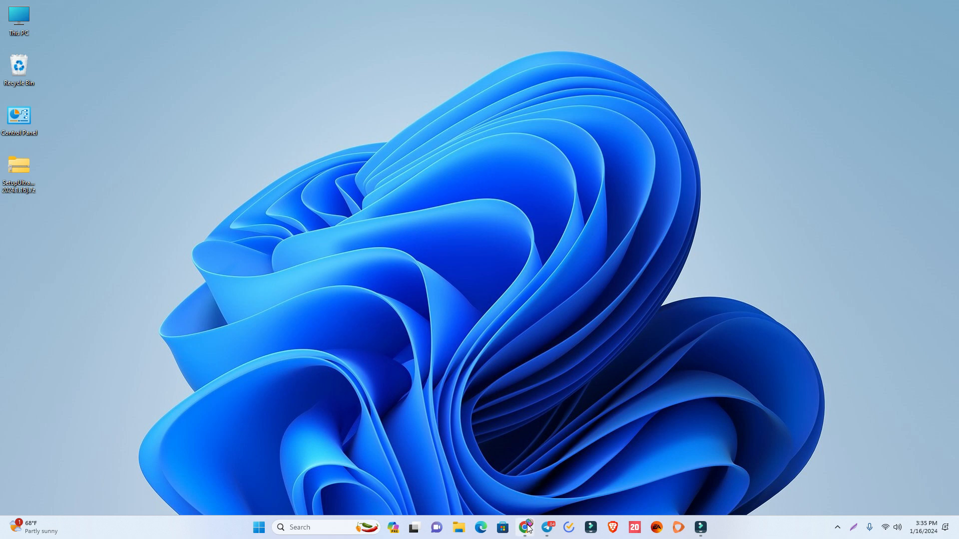
Restore the Chrome window showing the Fix Firmware home page.
left_click(525, 527)
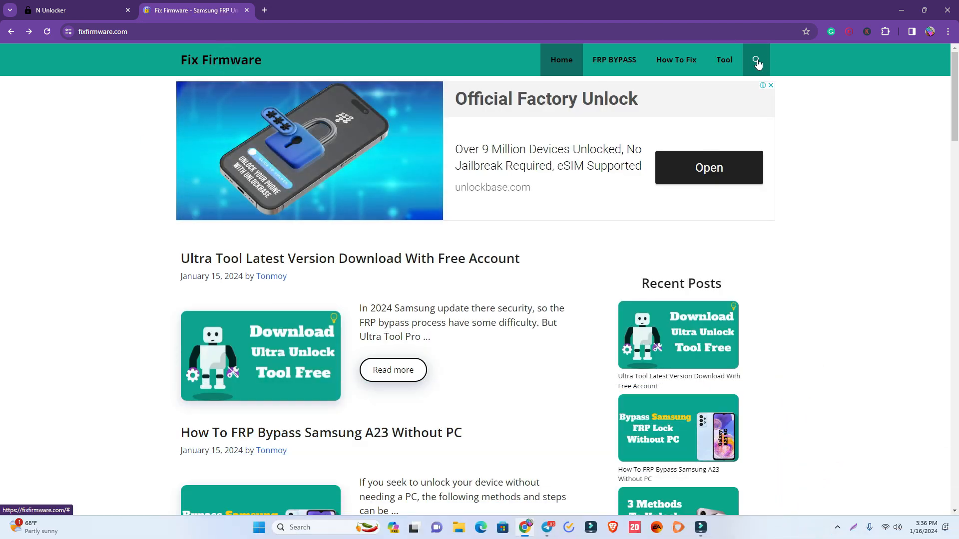
Run a Fix Firmware site search using the suggested term 'Ultra Tool'.
left_click(757, 60)
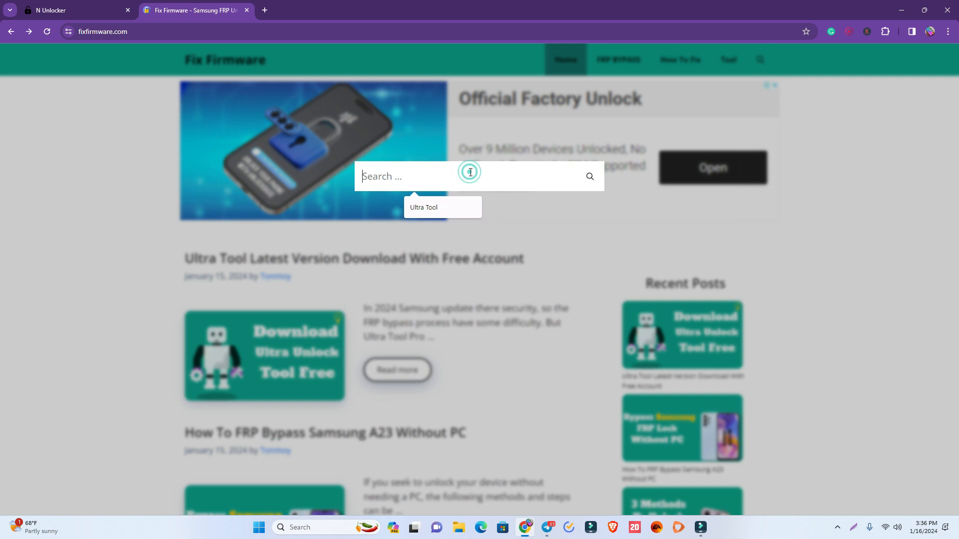
left_click(423, 207)
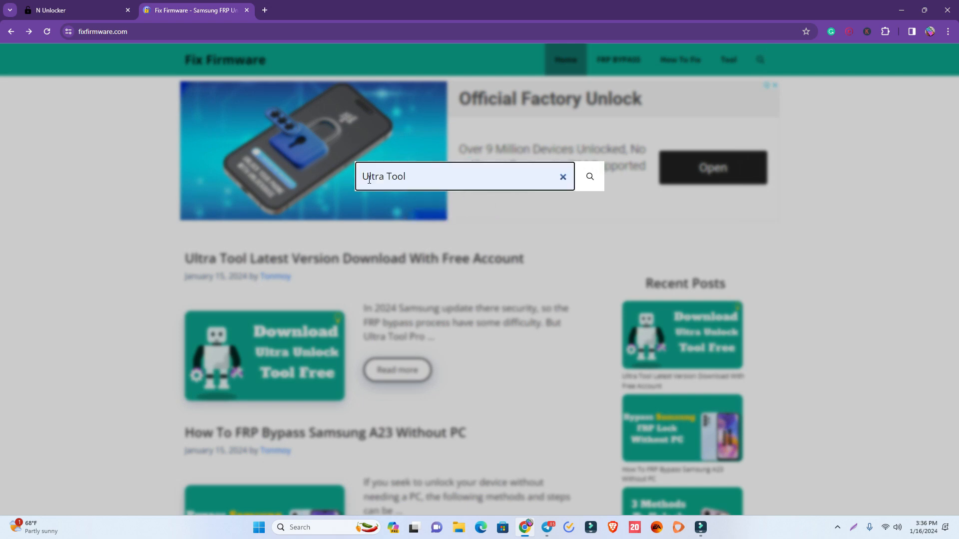
mouse_move(433, 178)
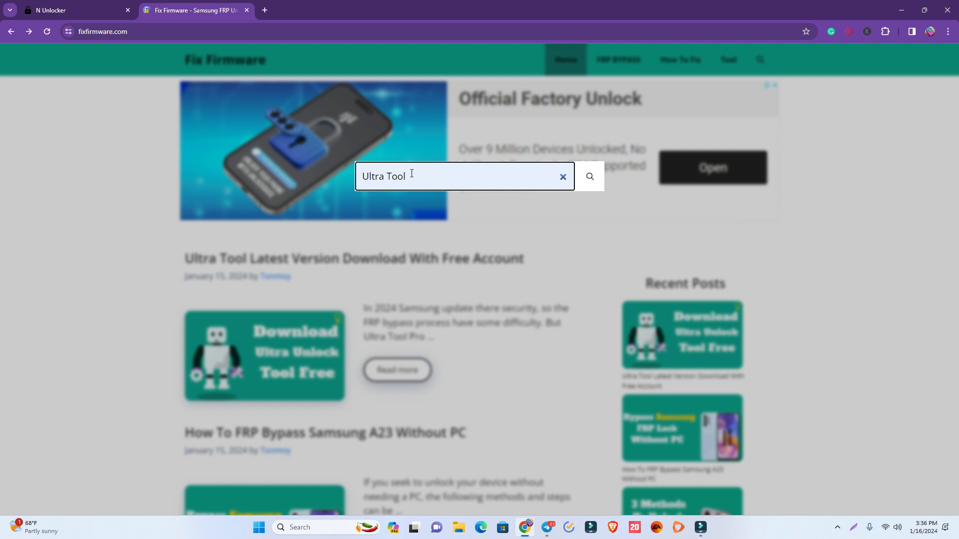
left_click(588, 177)
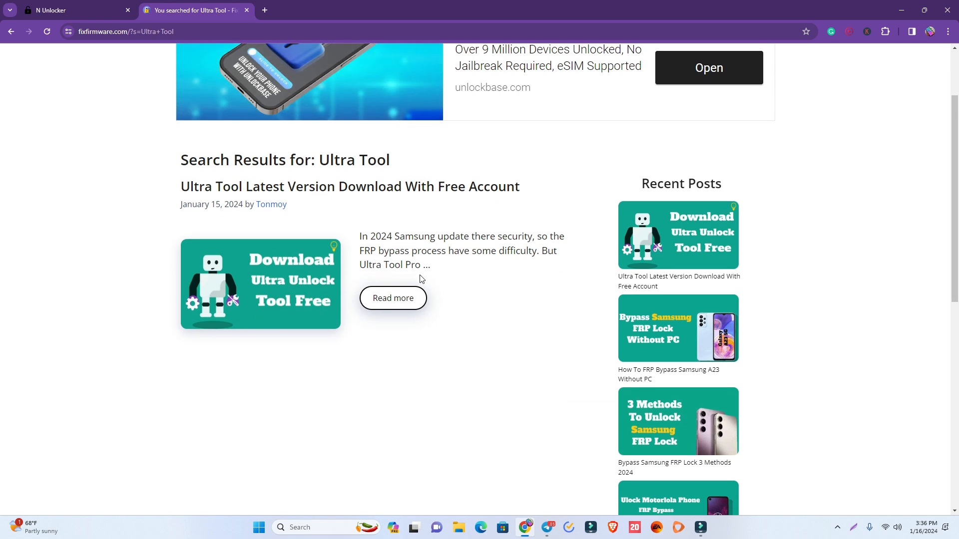
Open the 'Ultra Tool Latest Version Download' post and follow its Ultra Unlock Tool Download link.
left_click(393, 298)
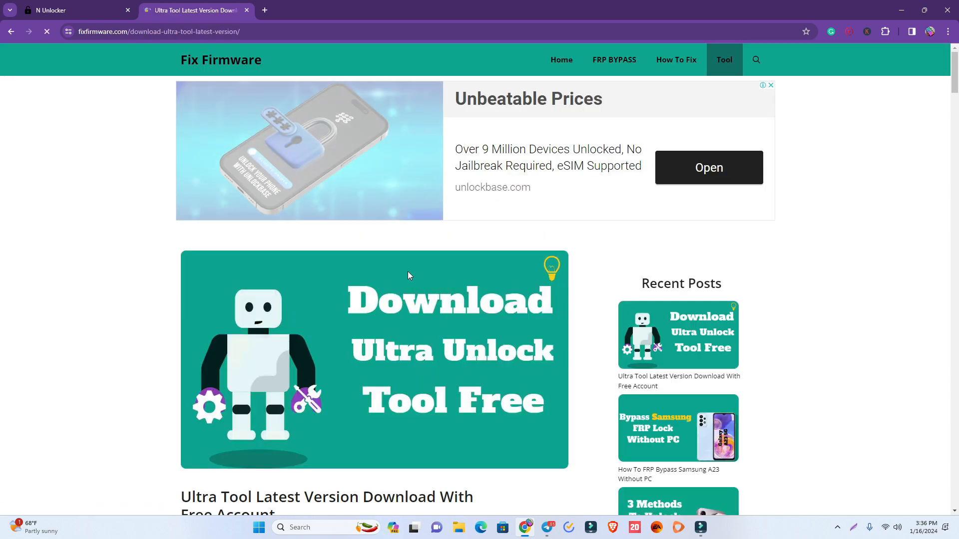
scroll("down", 3)
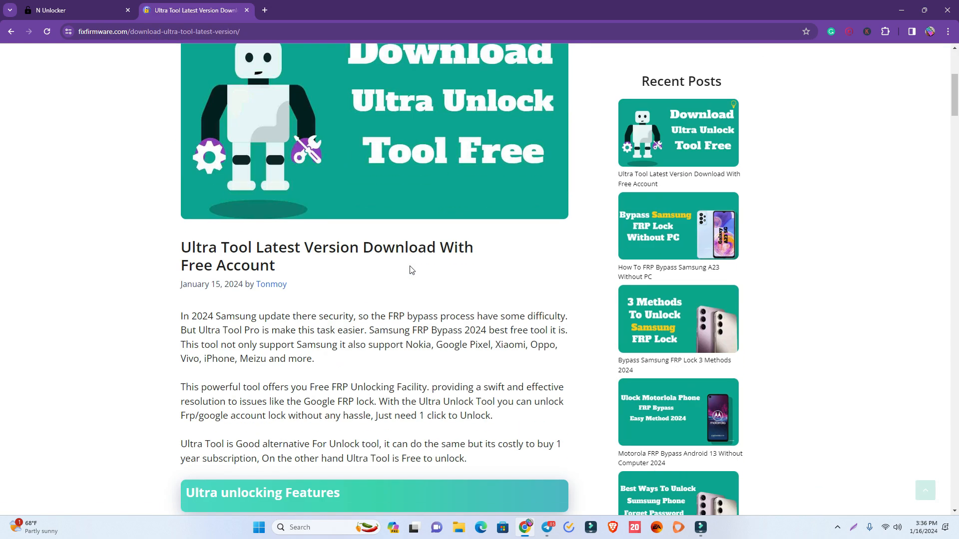
scroll("down", 3)
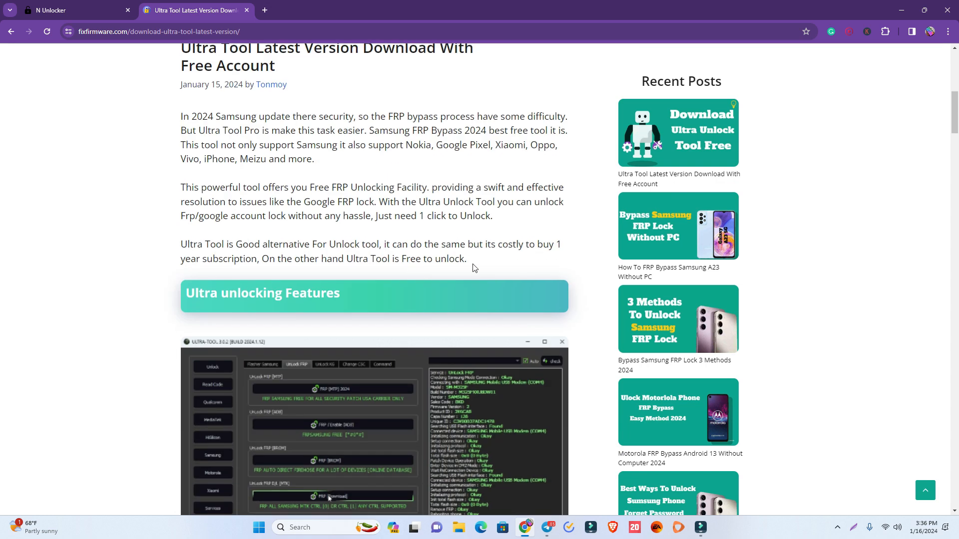
scroll("down", 3)
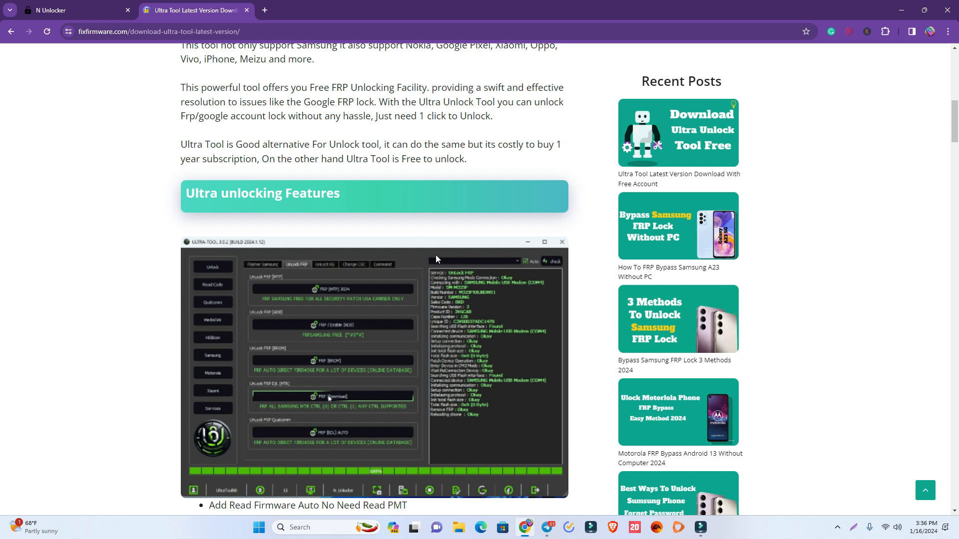
scroll("down", 3)
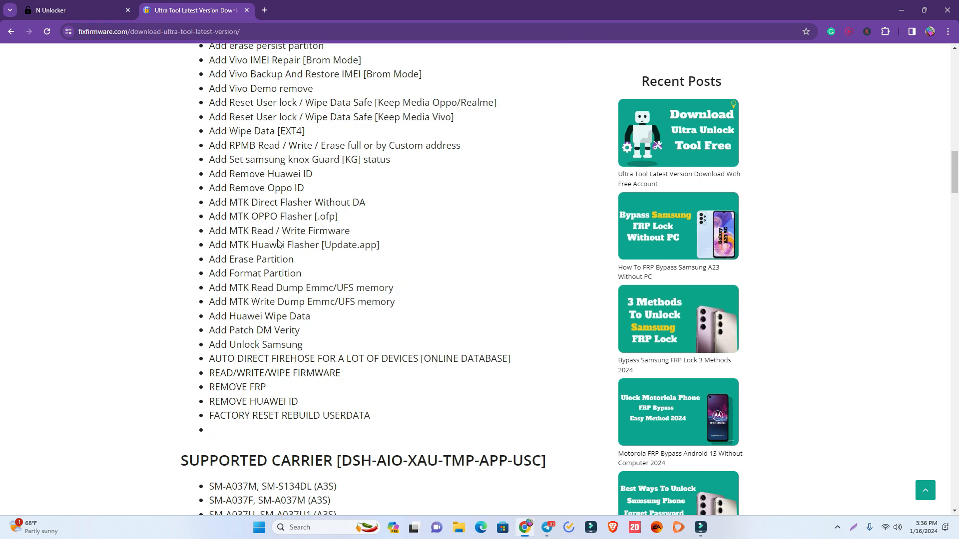
scroll("down", 3)
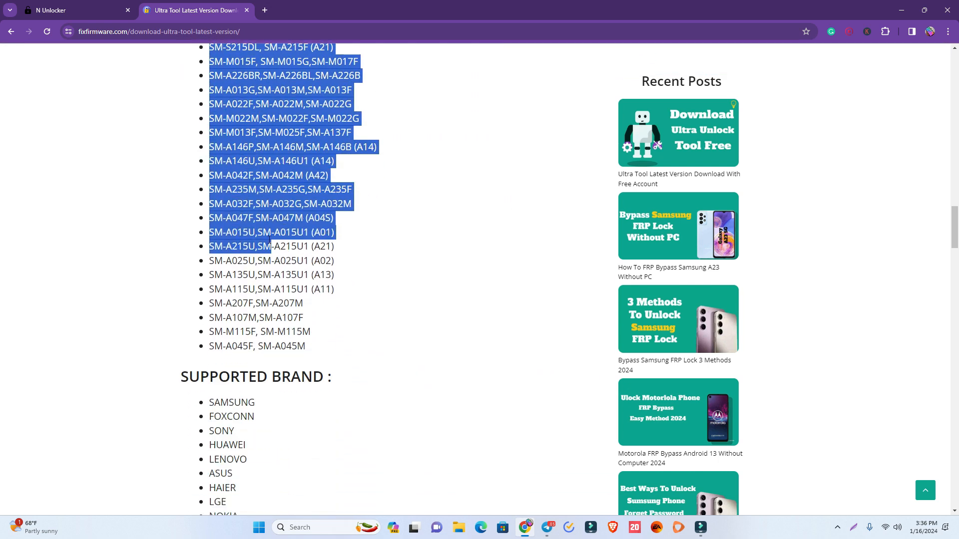
scroll("down", 3)
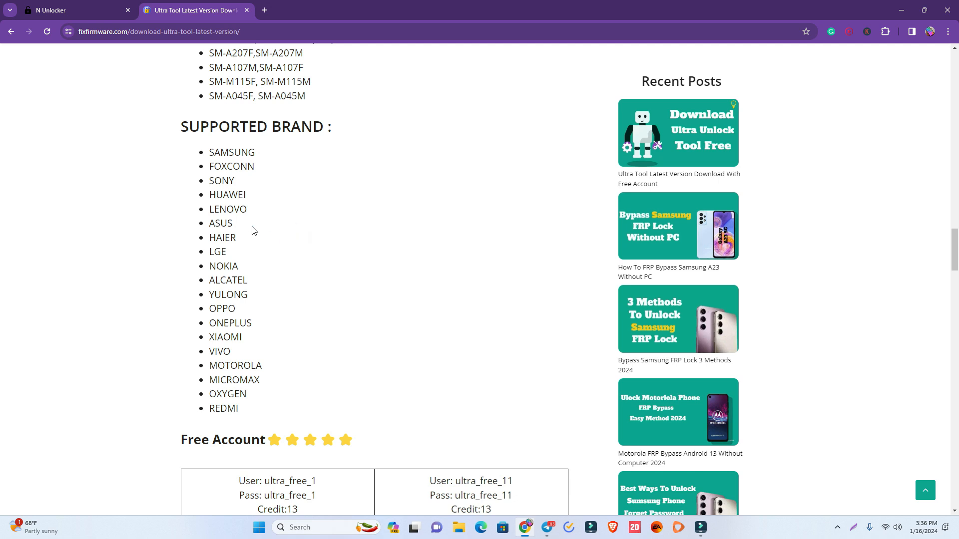
scroll("down", 3)
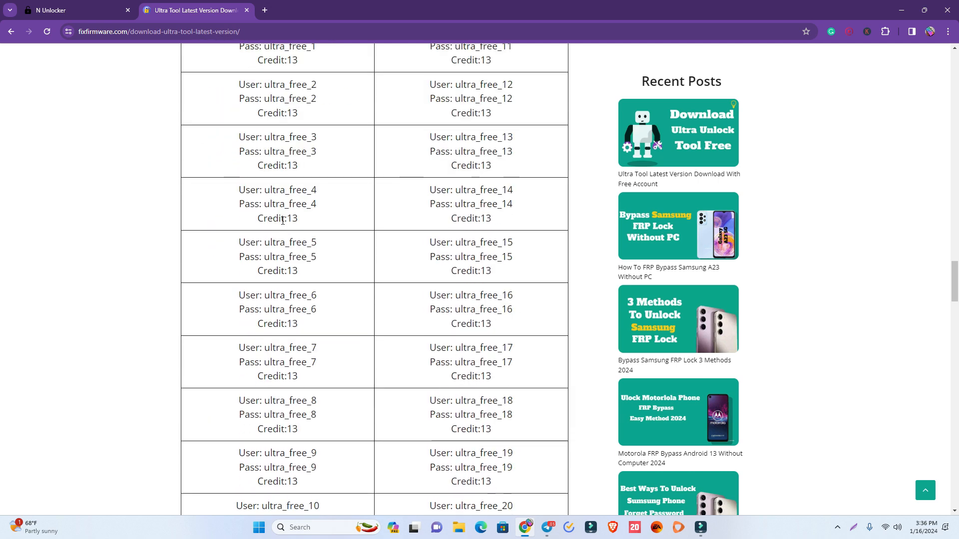
scroll("down", 3)
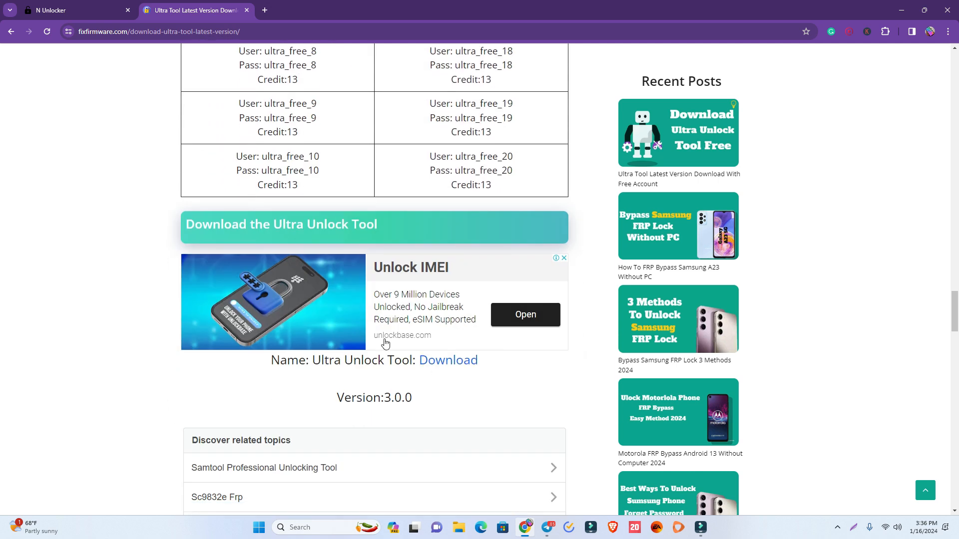
double_click(347, 360)
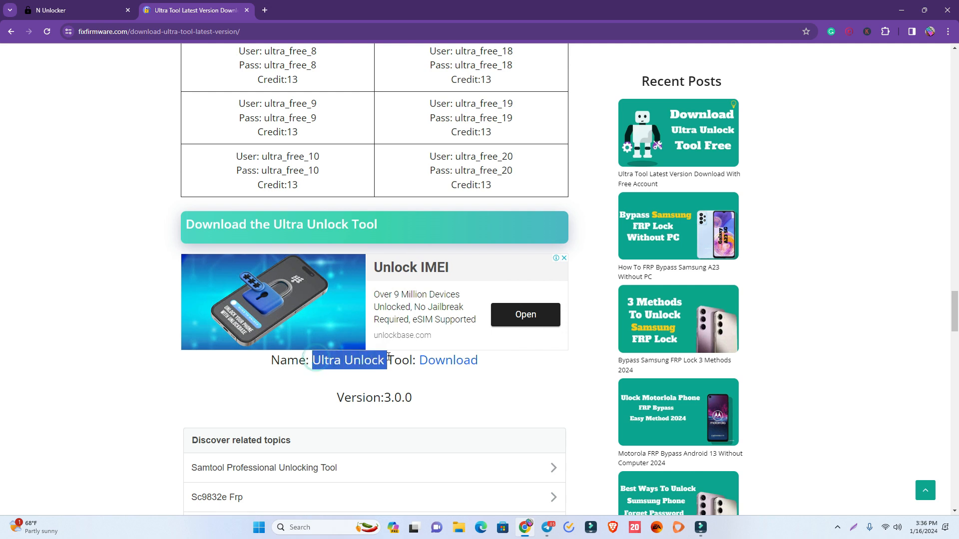
mouse_move(448, 360)
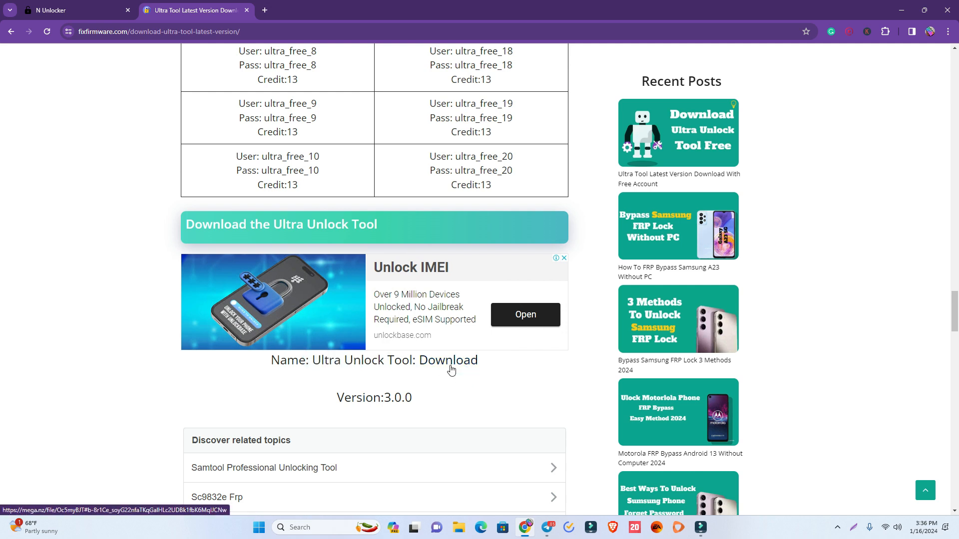
left_click(447, 360)
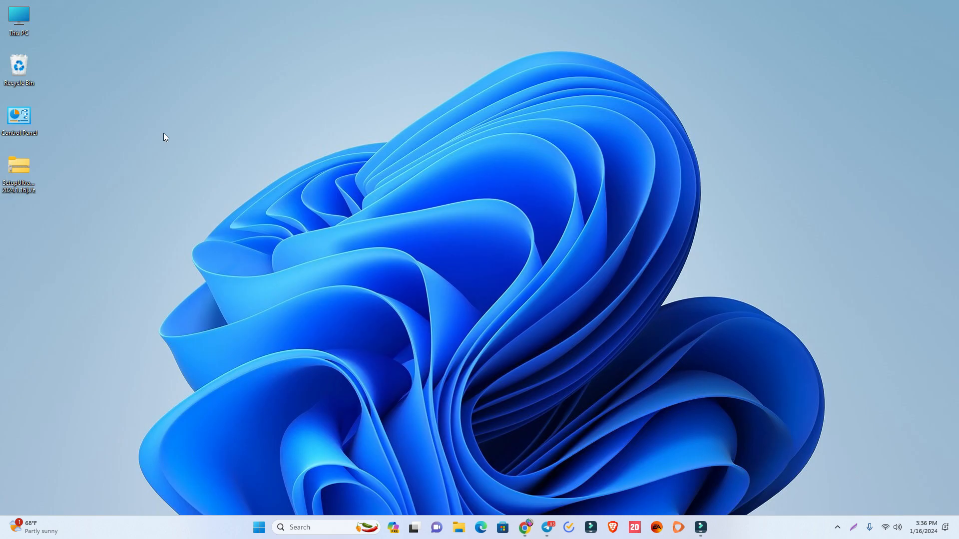
Extract the setup archive and launch SetupUltraTool.exe.
right_click(18, 171)
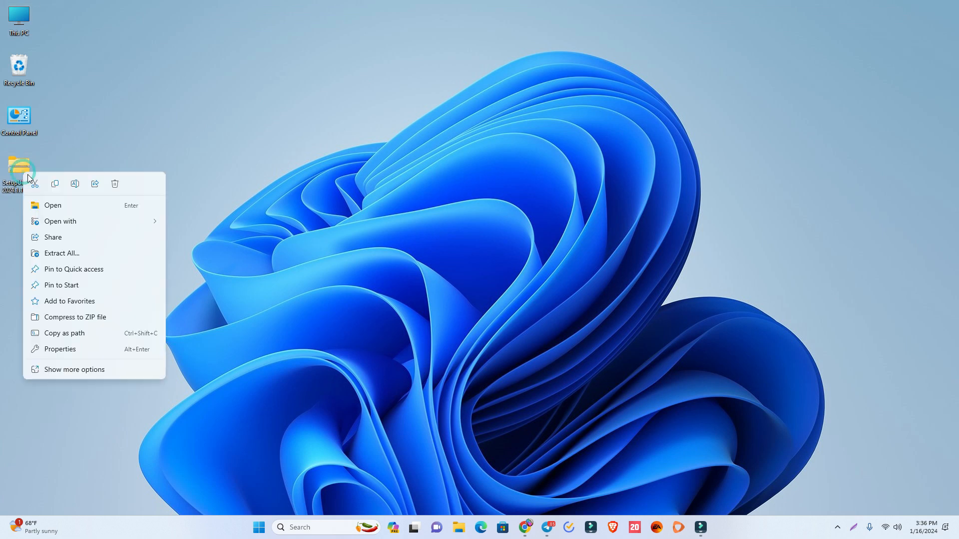
left_click(73, 370)
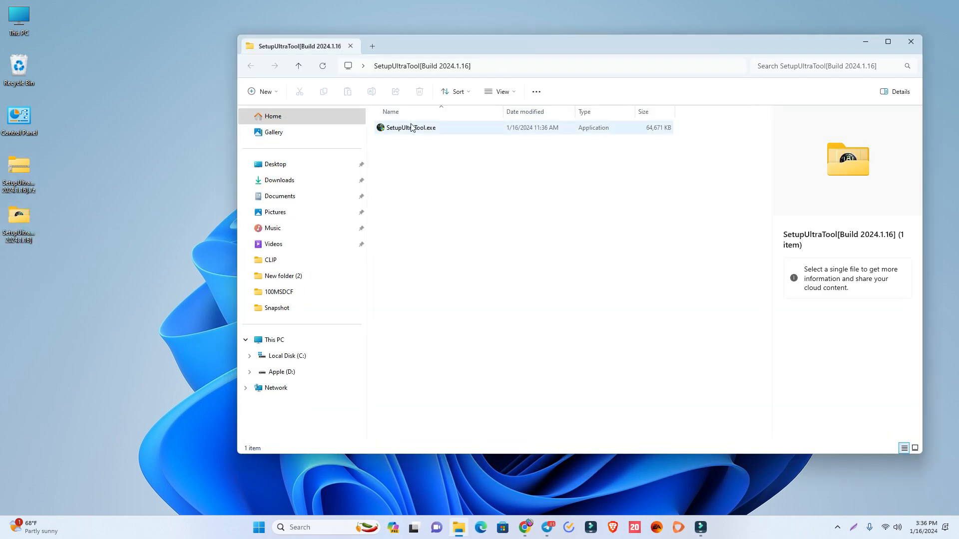
left_click(410, 127)
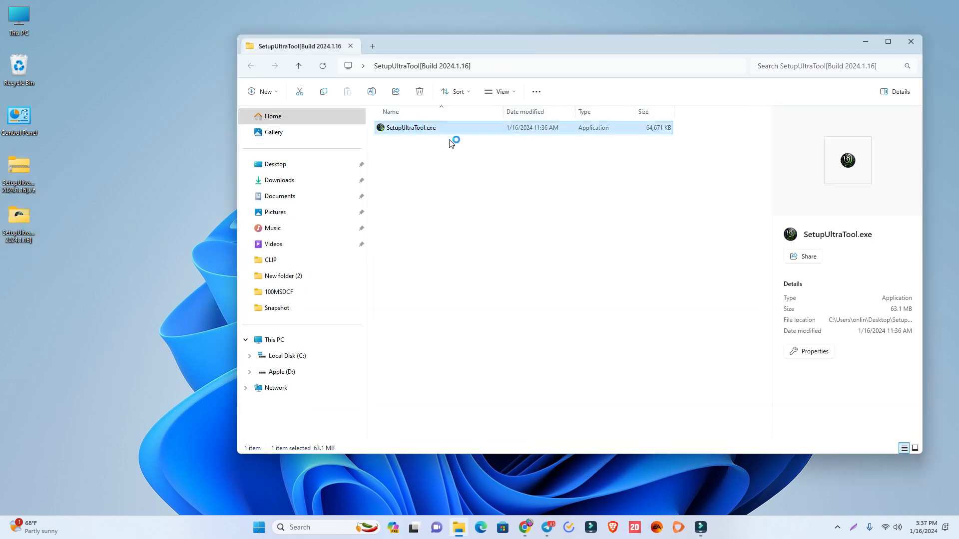
double_click(411, 128)
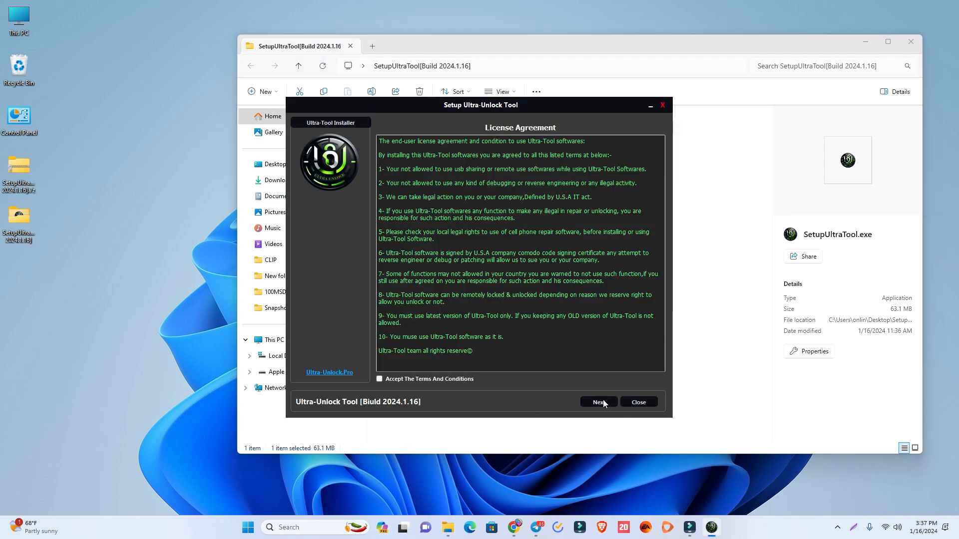
Accept the licence terms, install Ultra-Unlock Tool, and dismiss the finished installer.
left_click(379, 379)
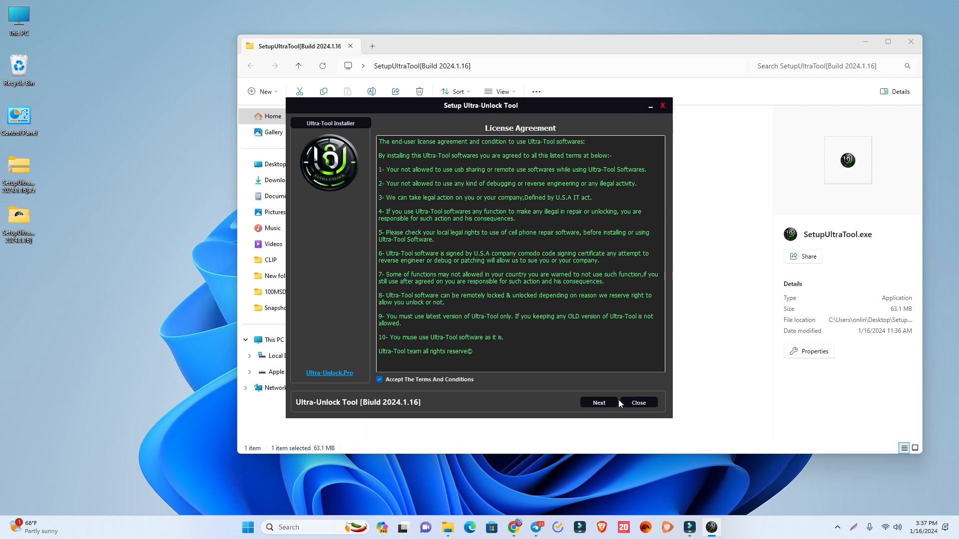
left_click(599, 403)
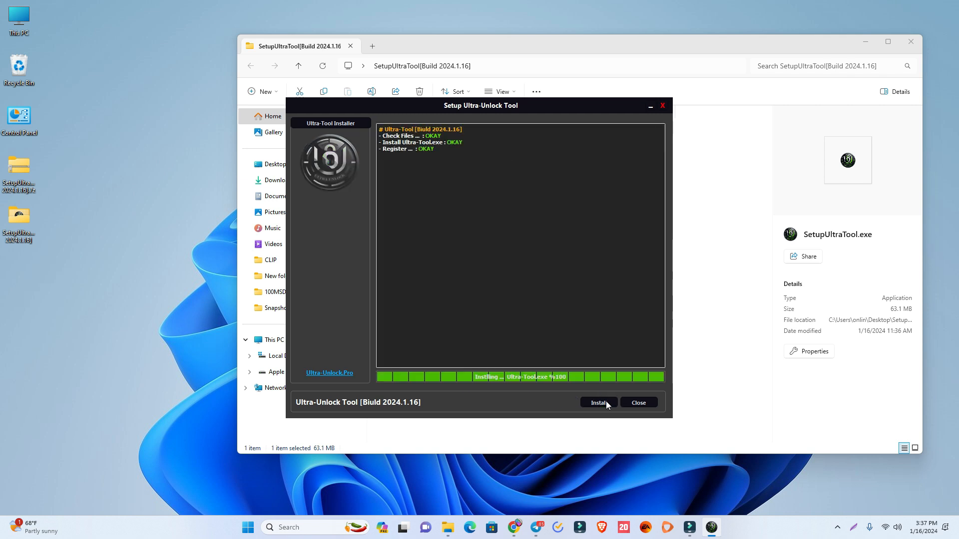
left_click(598, 402)
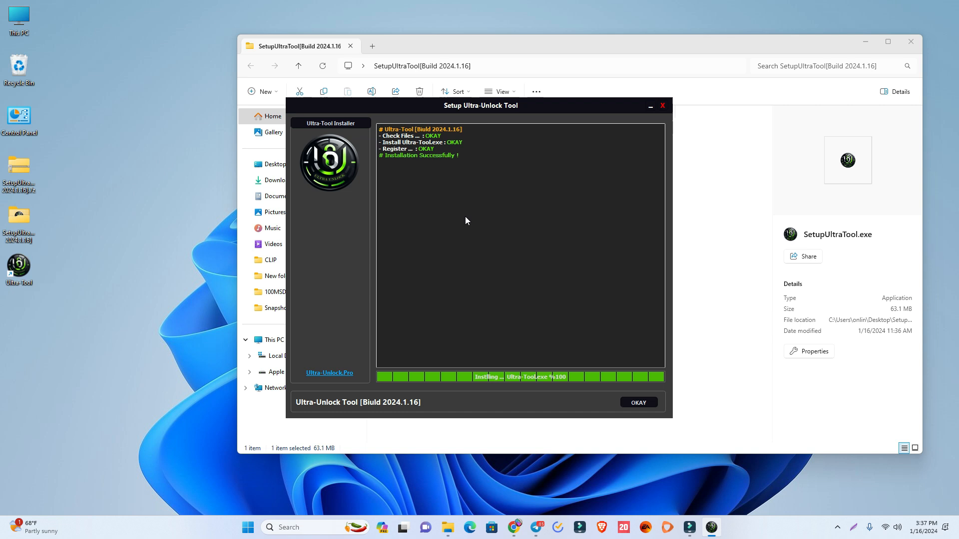
left_click(638, 403)
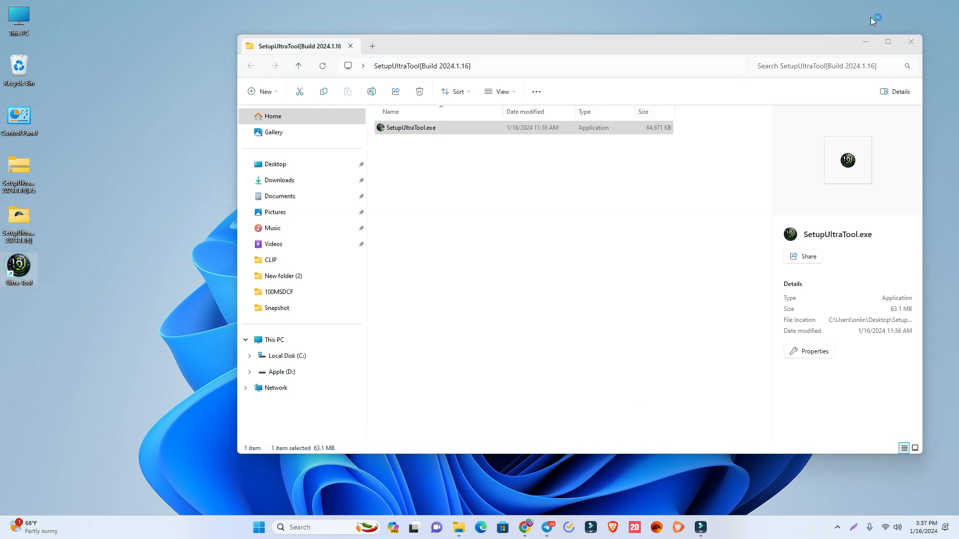
Close the setup folder and launch Ultra Tool 3.0.4 from its desktop shortcut.
left_click(910, 41)
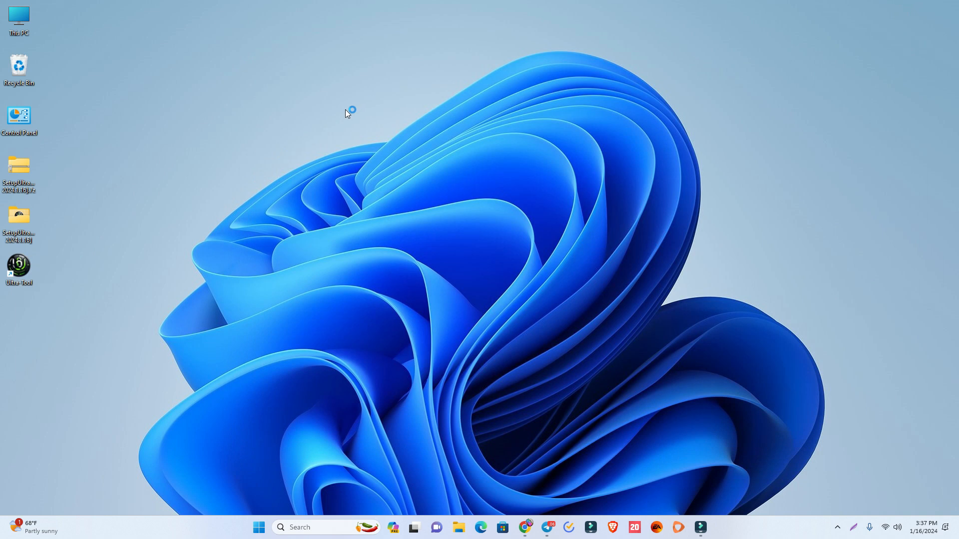
mouse_move(346, 113)
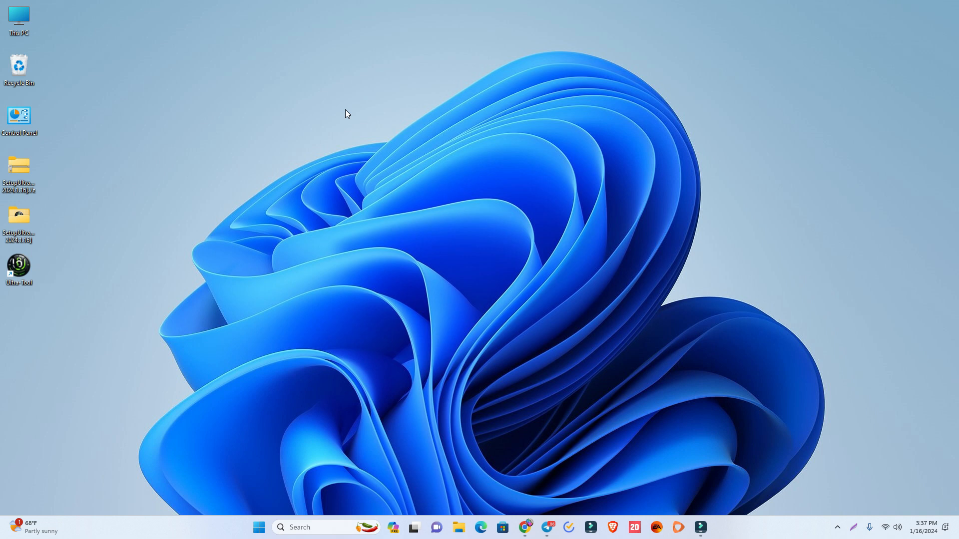
double_click(19, 268)
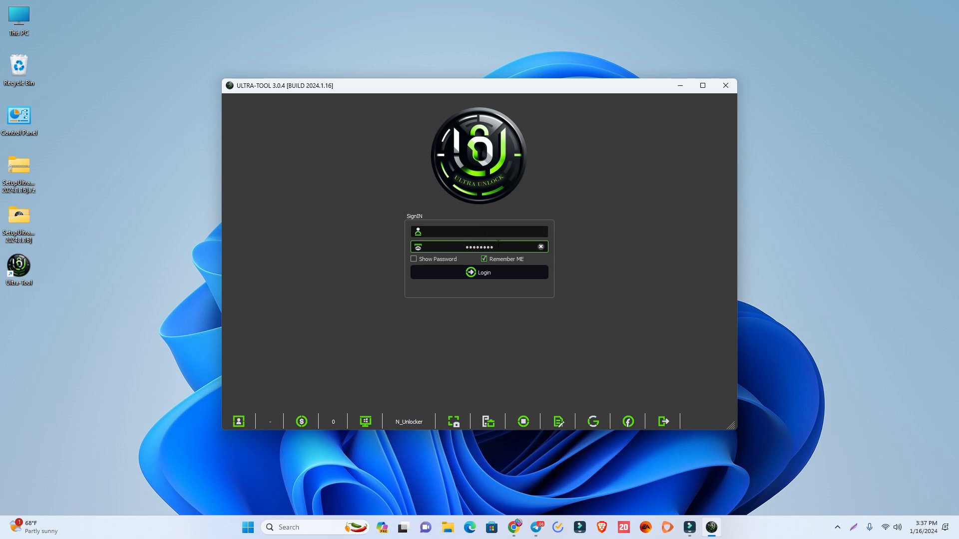
left_click(539, 246)
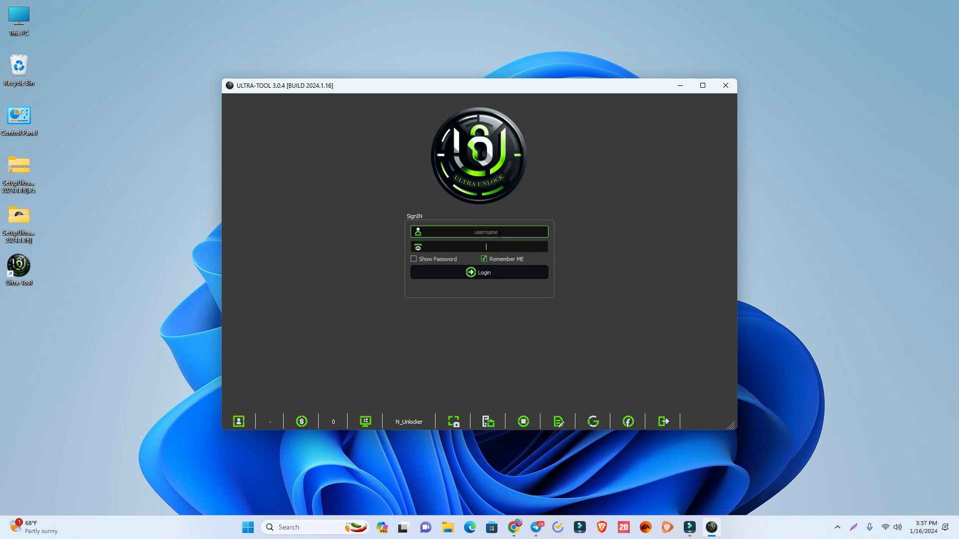
mouse_move(538, 526)
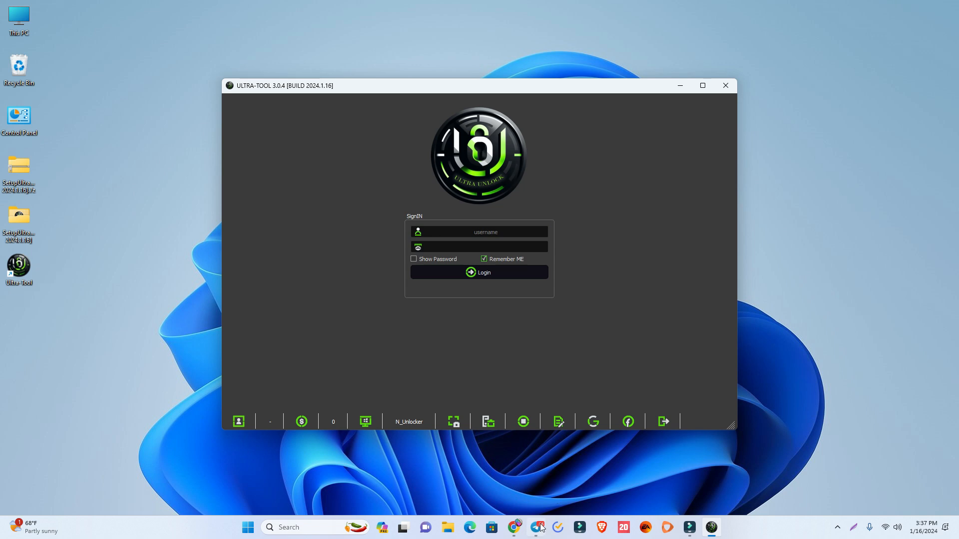
Find the Free Account table and select the ultra_free_1 username and password.
left_click(540, 527)
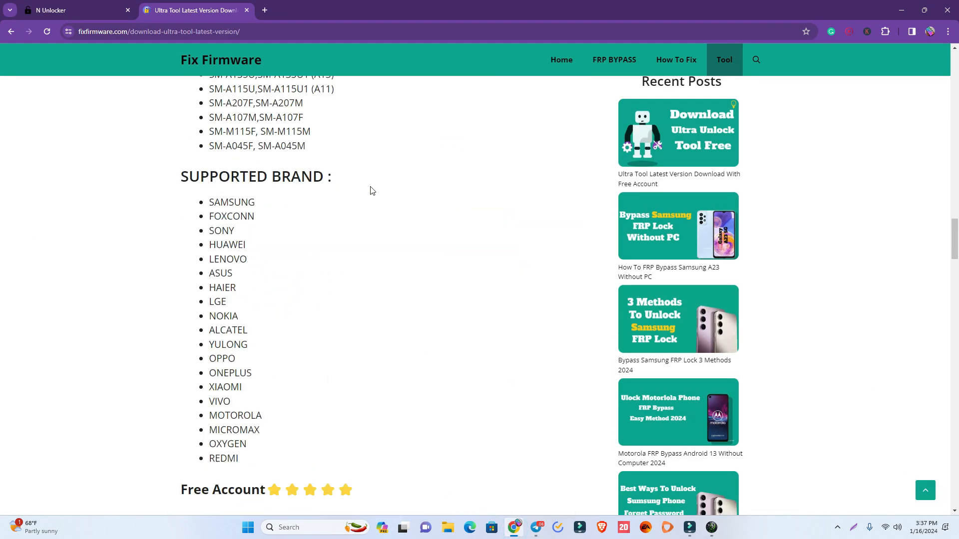
scroll("down", 3)
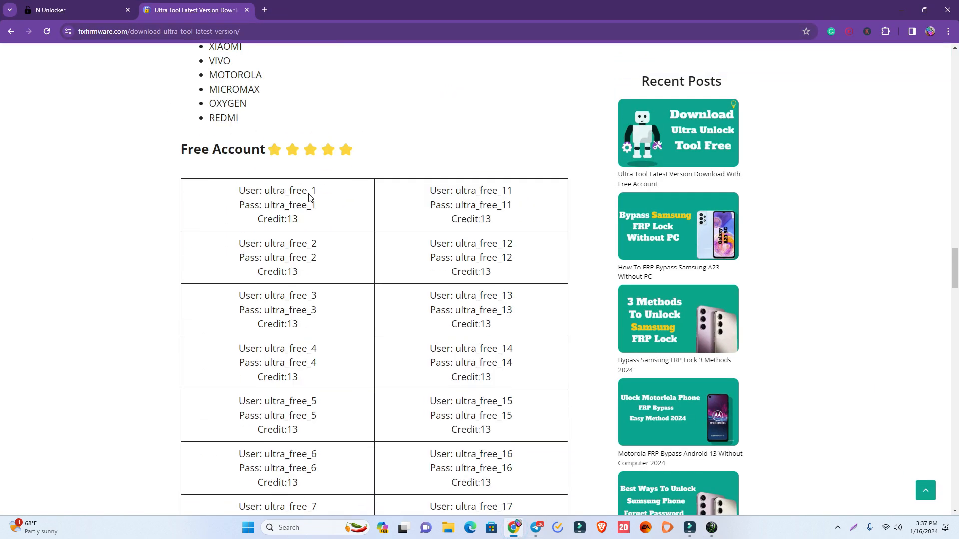
scroll("up", 3)
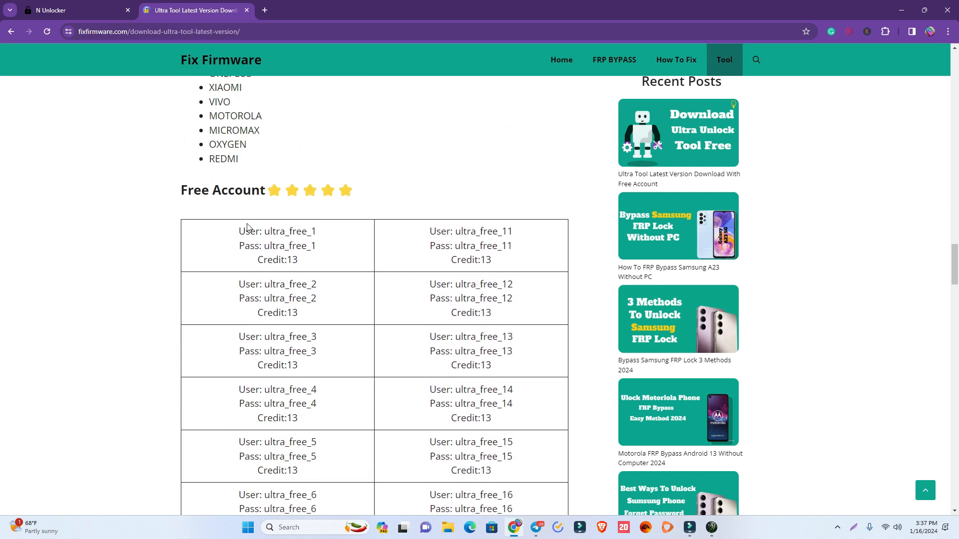
scroll("down", 3)
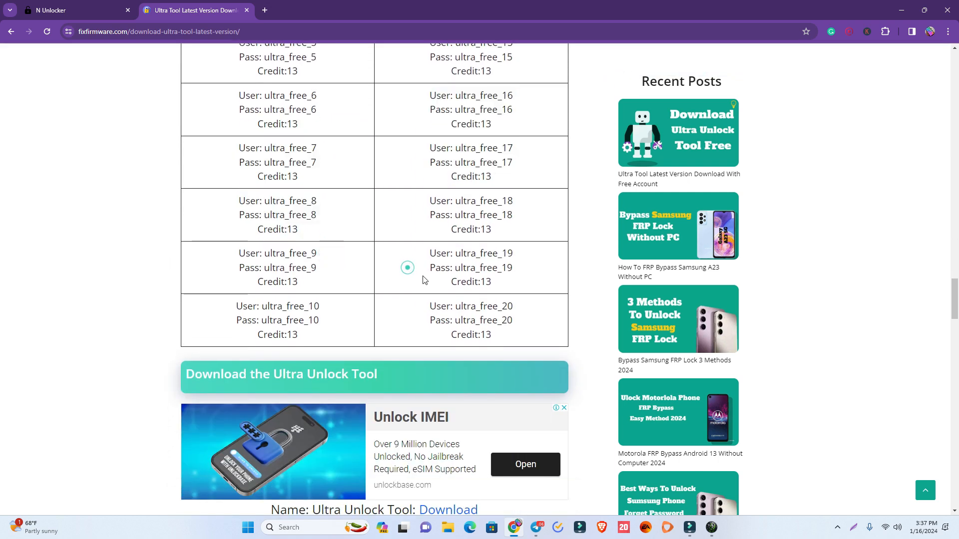
double_click(470, 335)
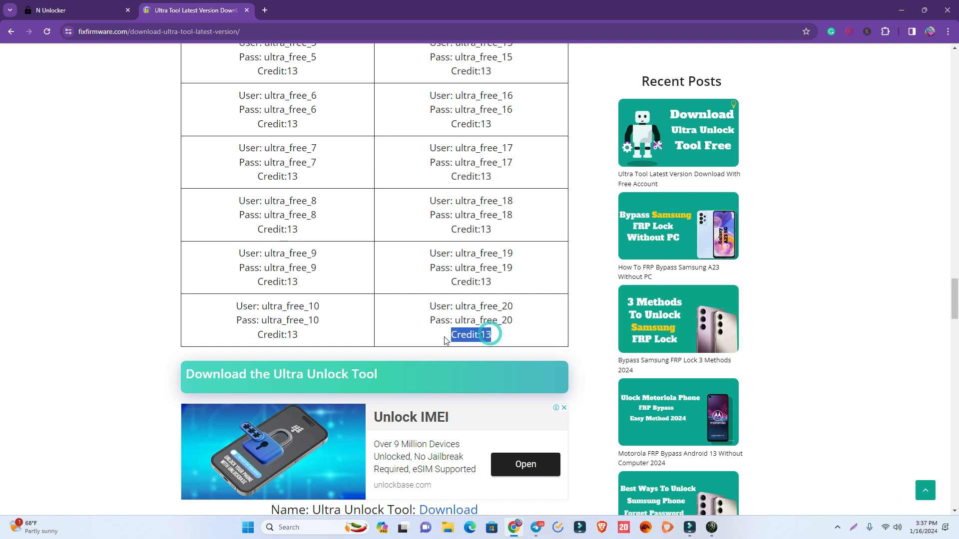
double_click(483, 305)
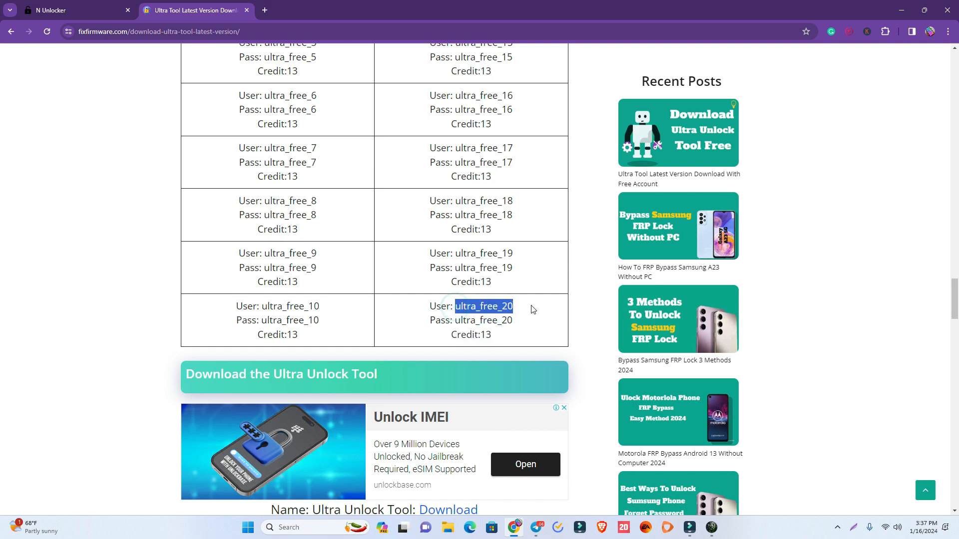
mouse_move(519, 312)
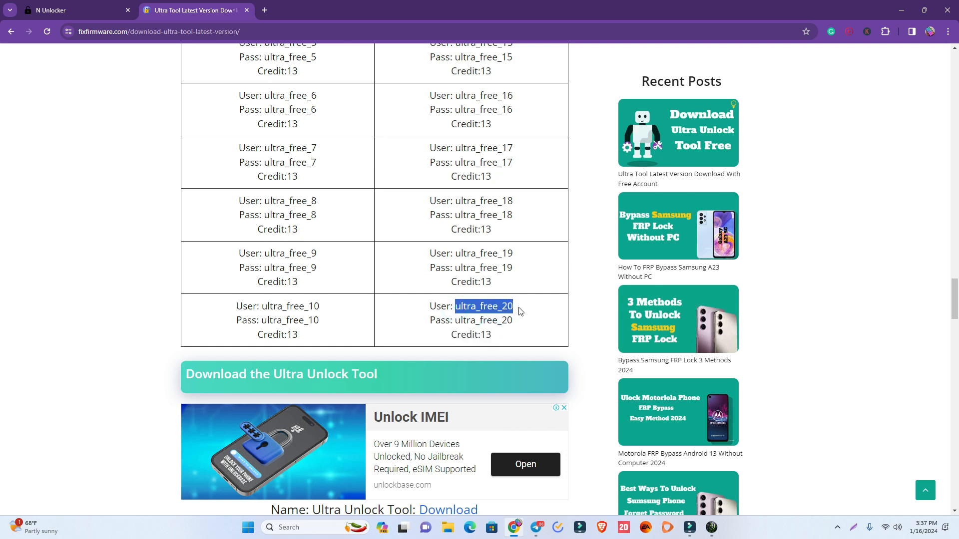
scroll("up", 3)
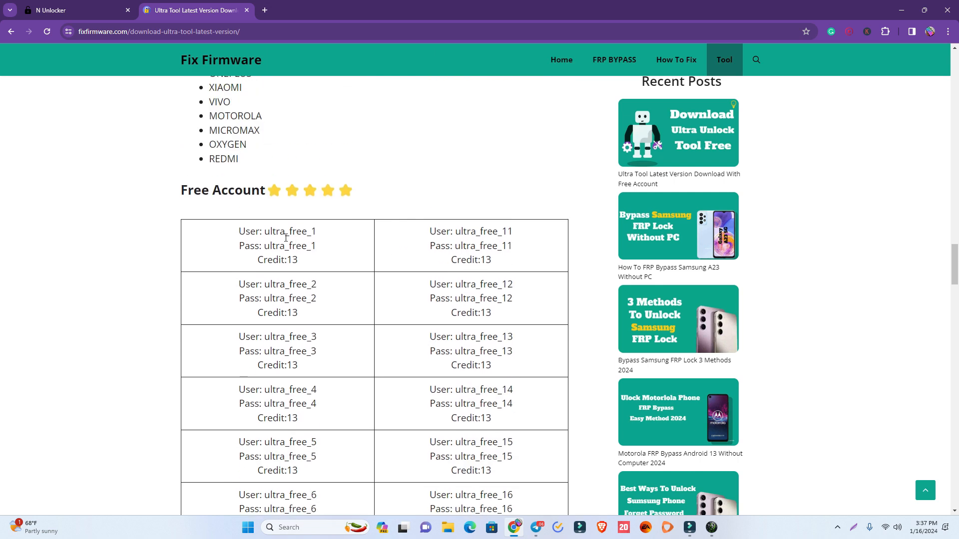
double_click(289, 246)
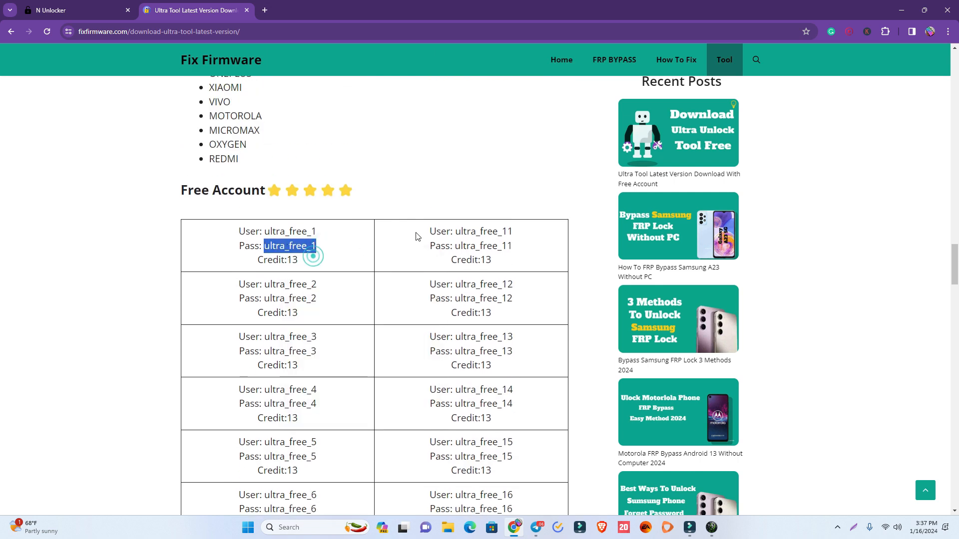
scroll("down", 3)
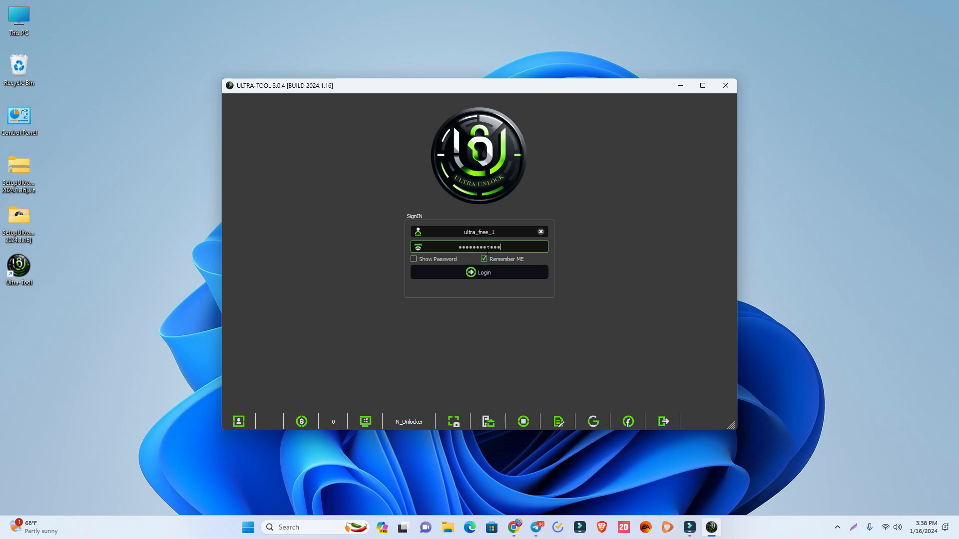
Log in with the ultra_free_1 account and get the red lock warning.
left_click(480, 272)
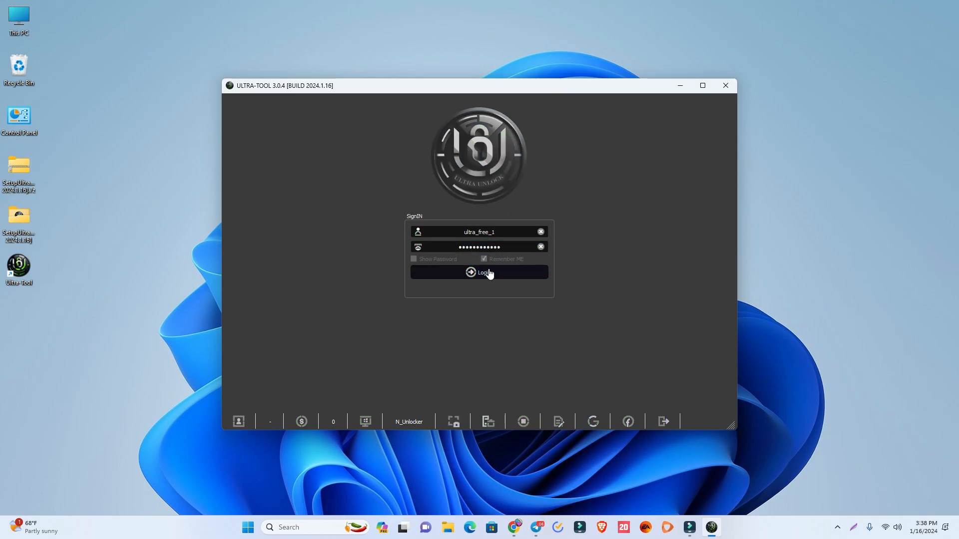
left_click(479, 272)
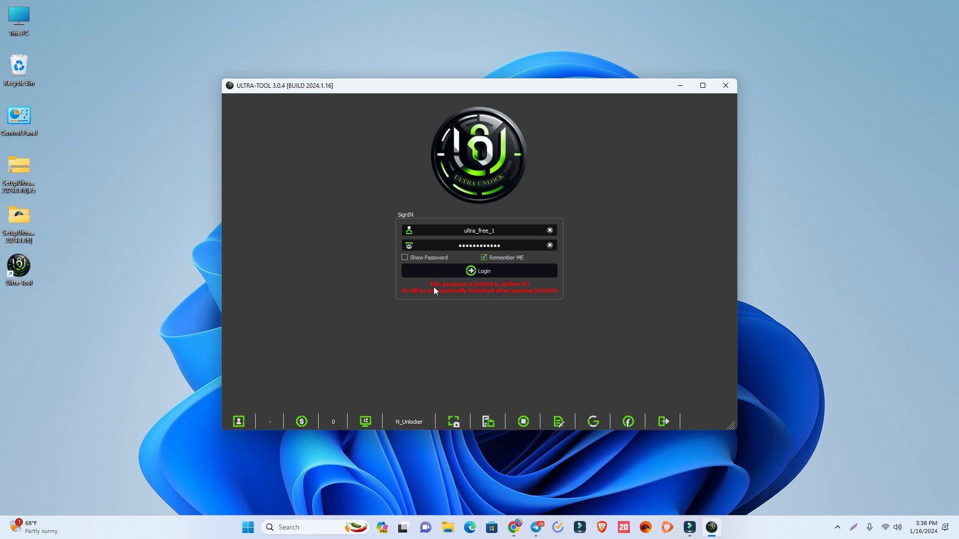
mouse_move(456, 297)
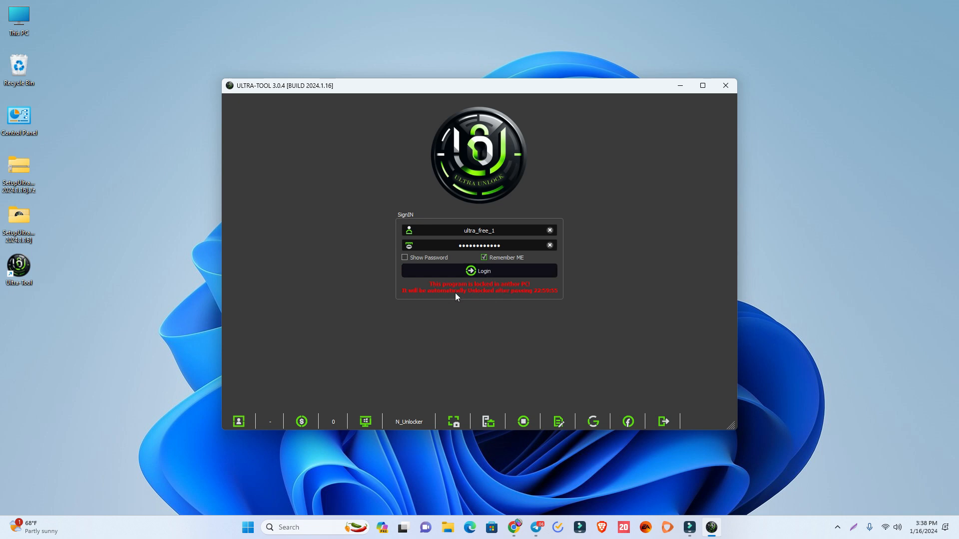
mouse_move(527, 301)
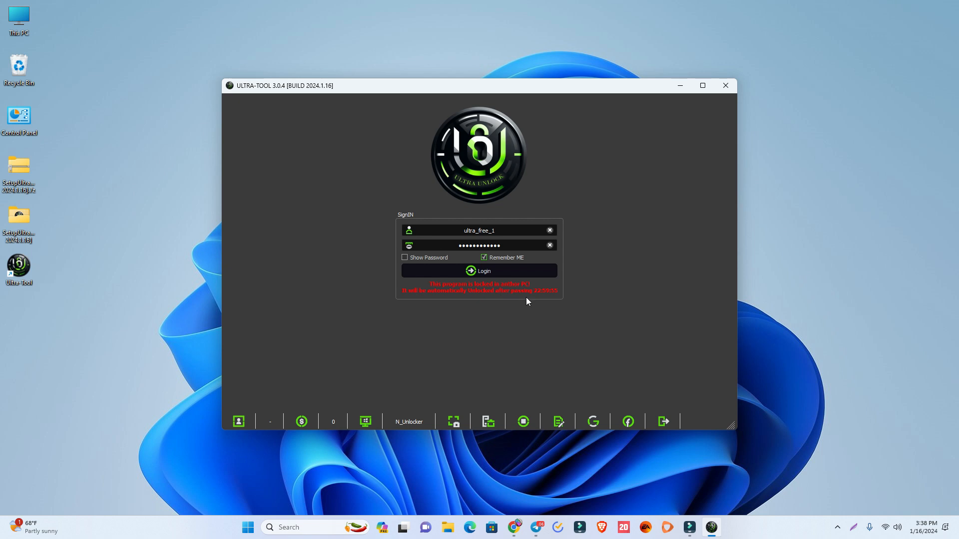
mouse_move(540, 295)
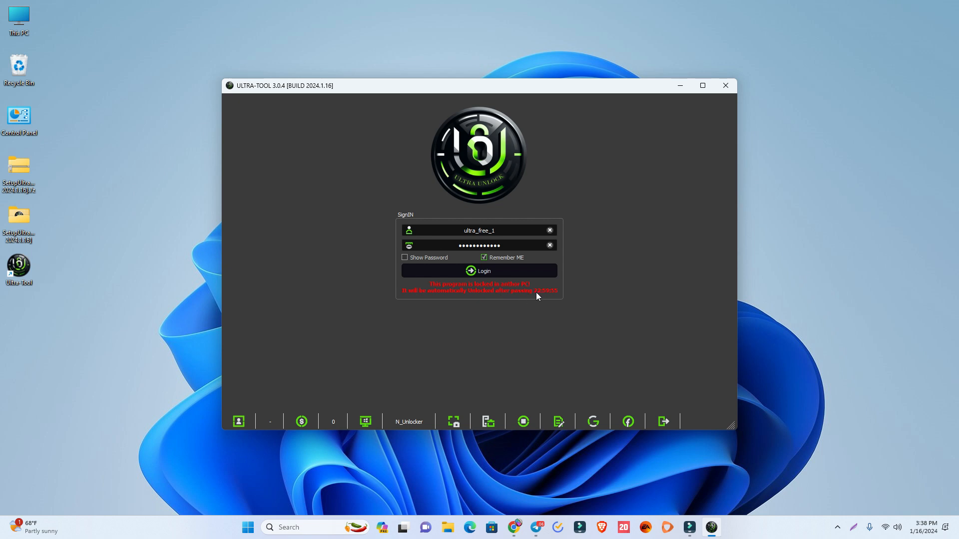
mouse_move(506, 460)
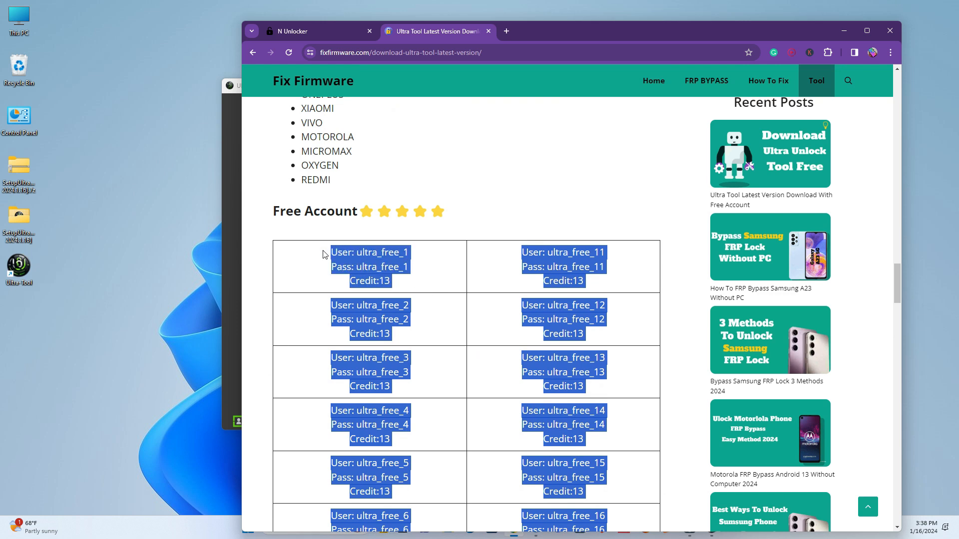
left_click(403, 286)
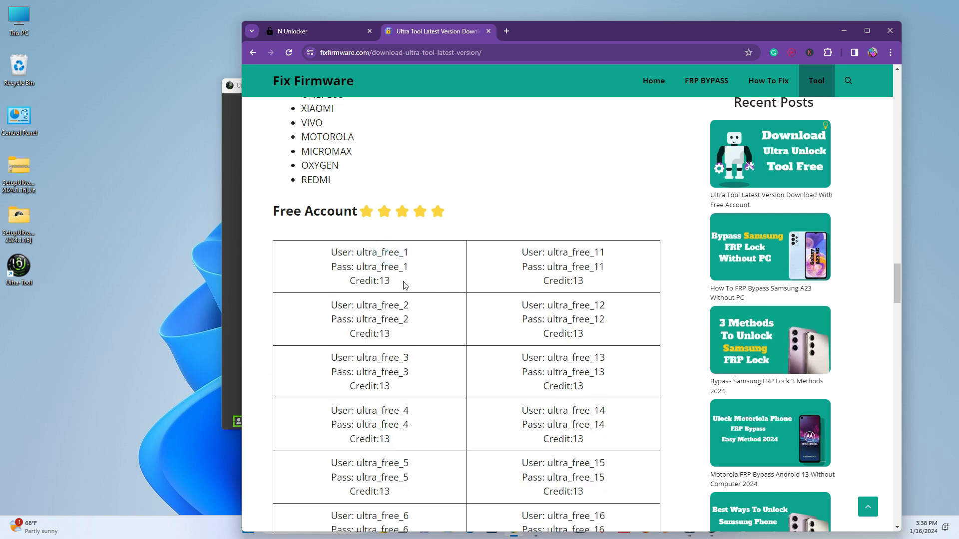
mouse_move(371, 254)
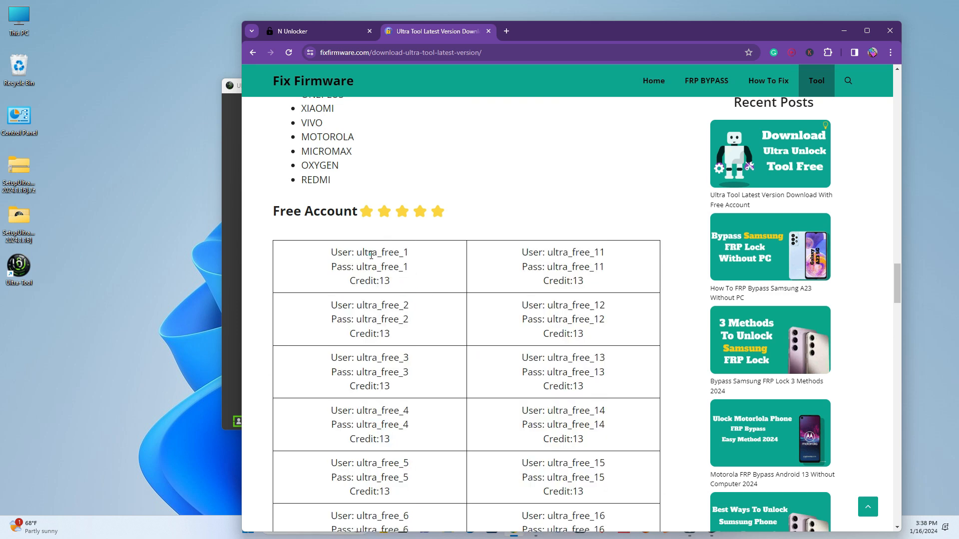
mouse_move(418, 275)
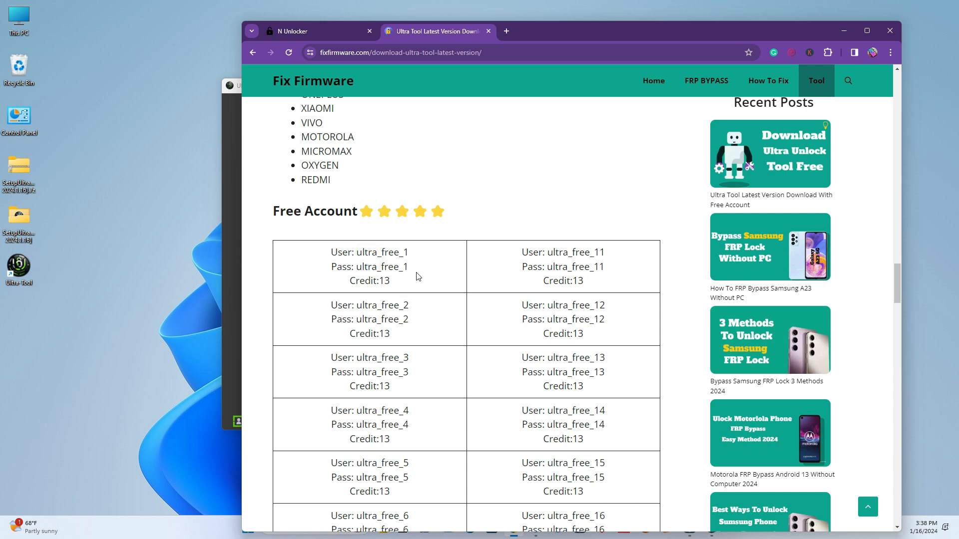
mouse_move(502, 281)
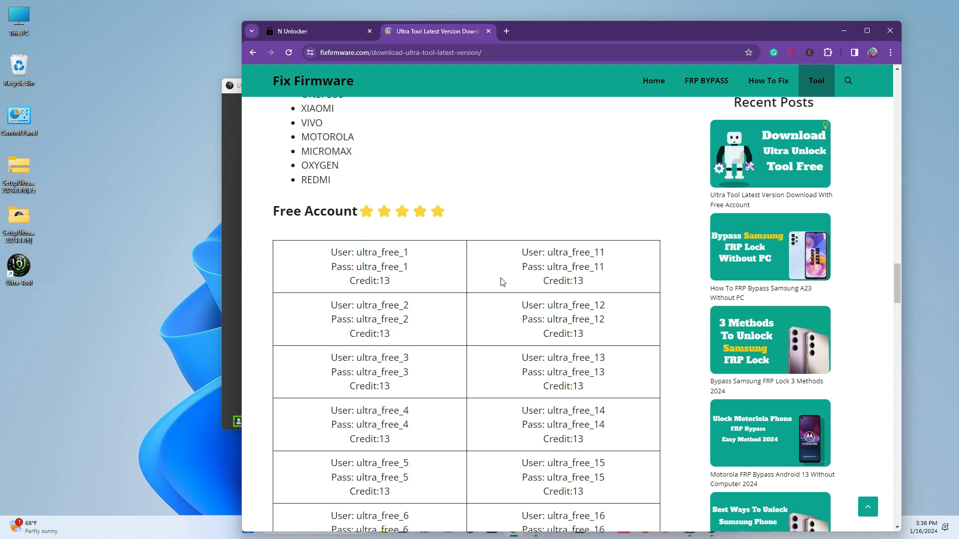
scroll("down", 3)
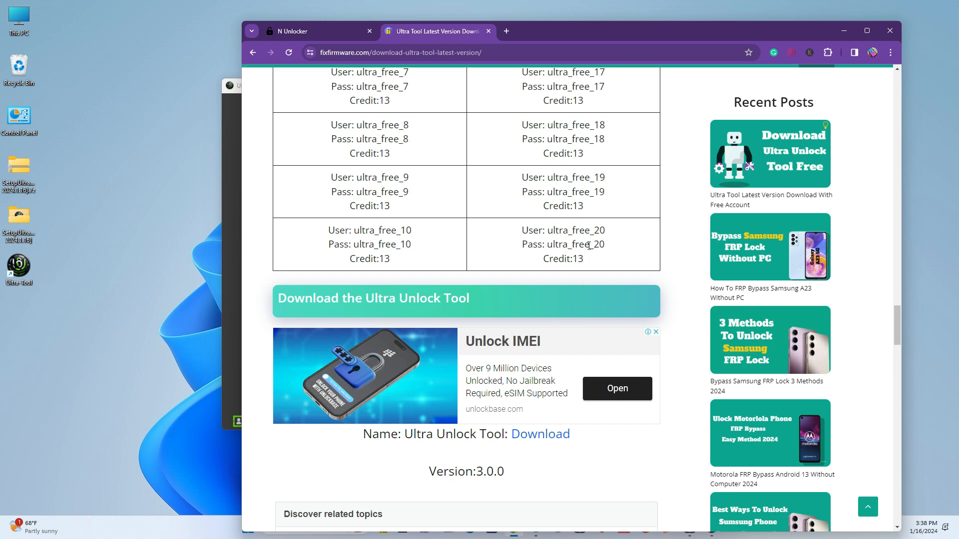
scroll("up", 3)
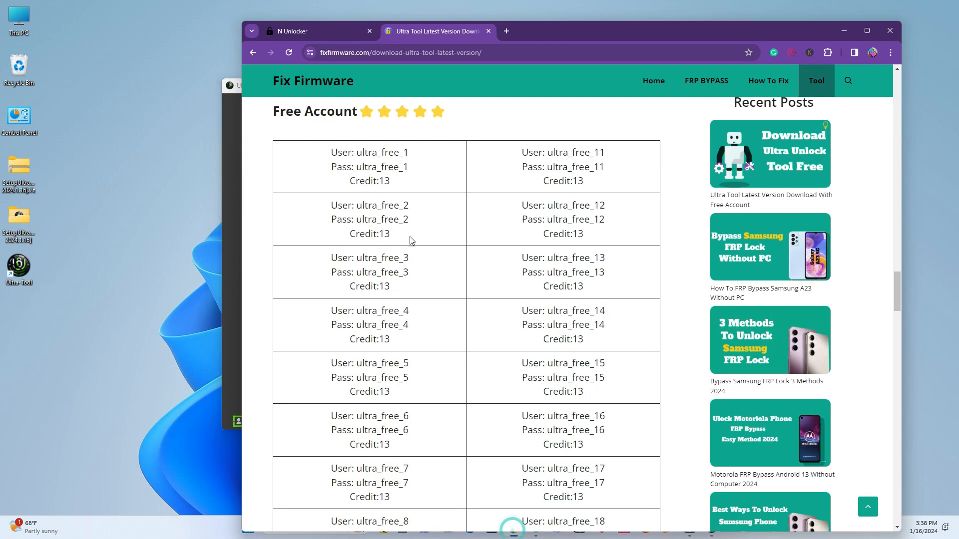
Sign in to N Unlocker and open the server services order page.
left_click(294, 31)
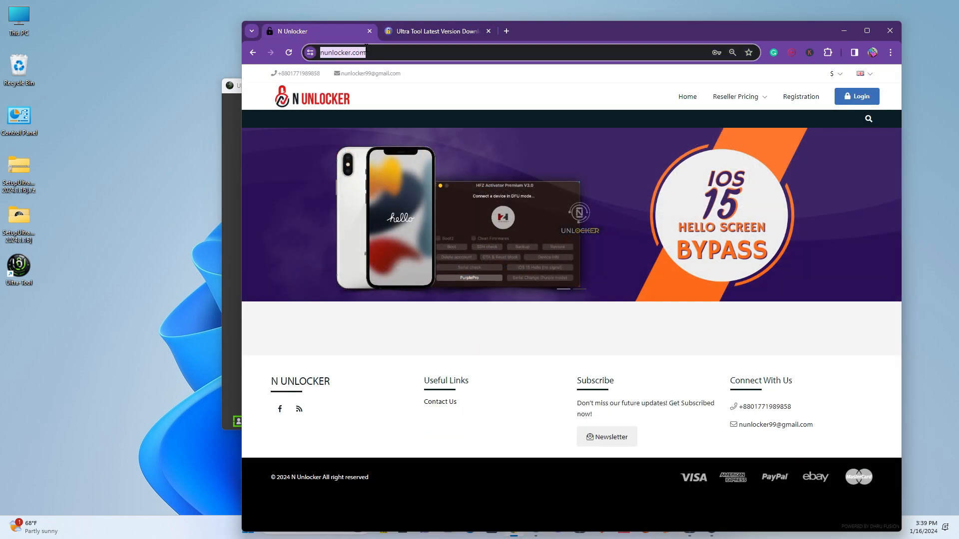
left_click(857, 96)
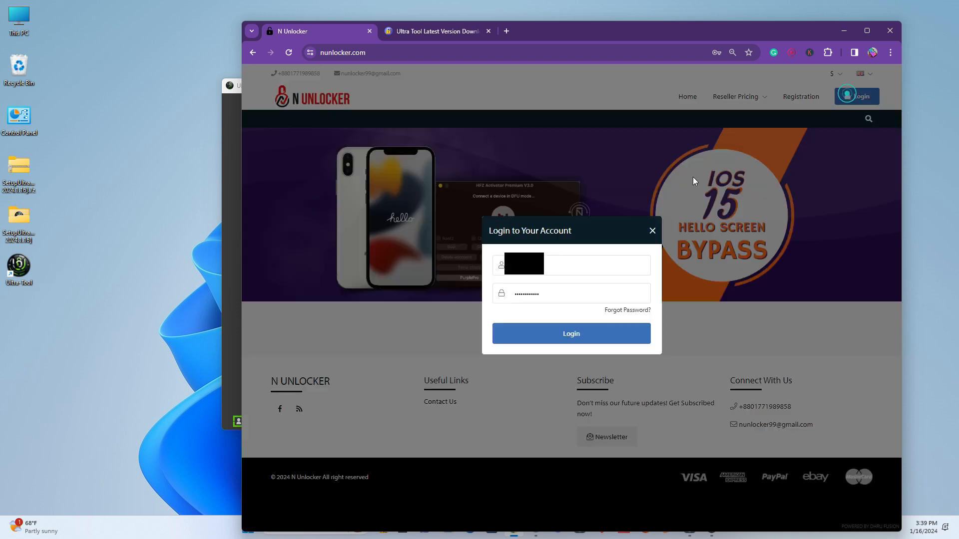
left_click(570, 333)
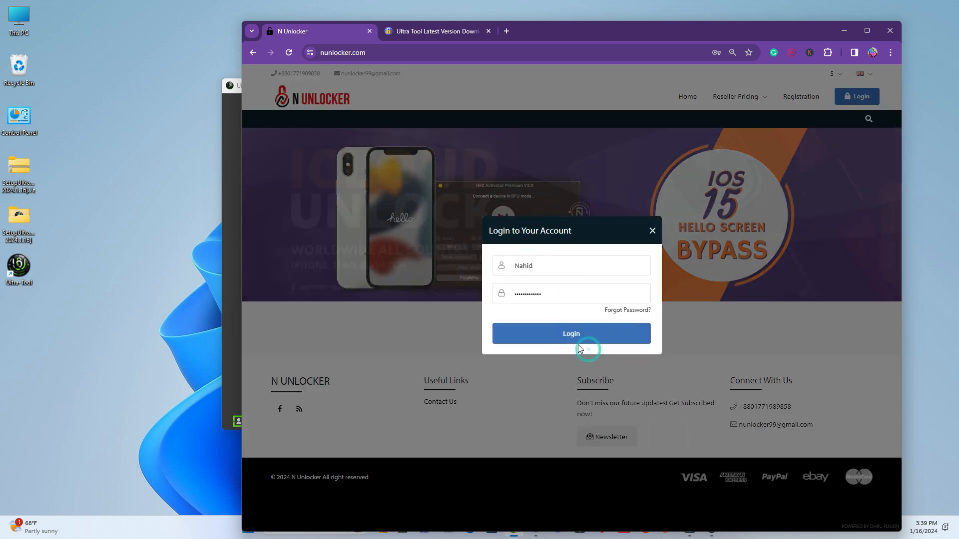
left_click(570, 333)
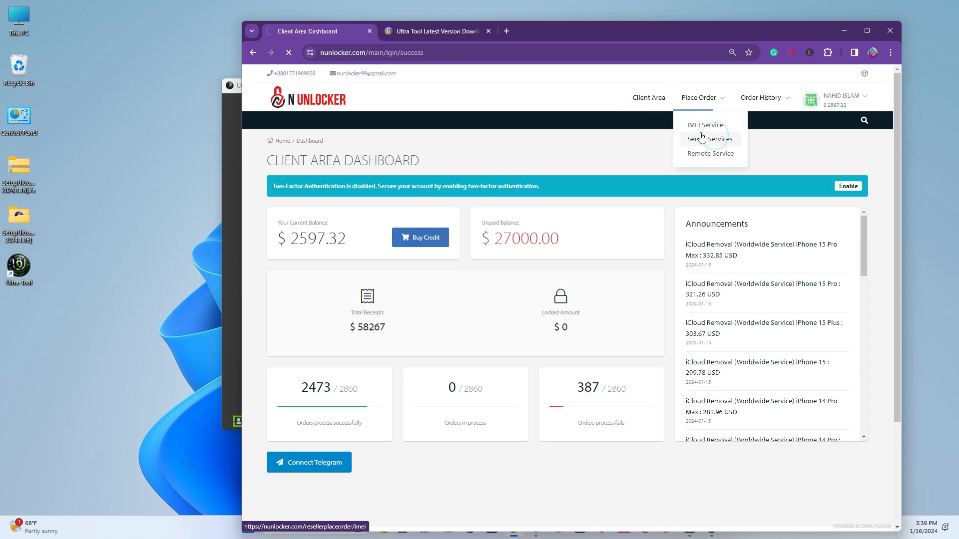
left_click(710, 139)
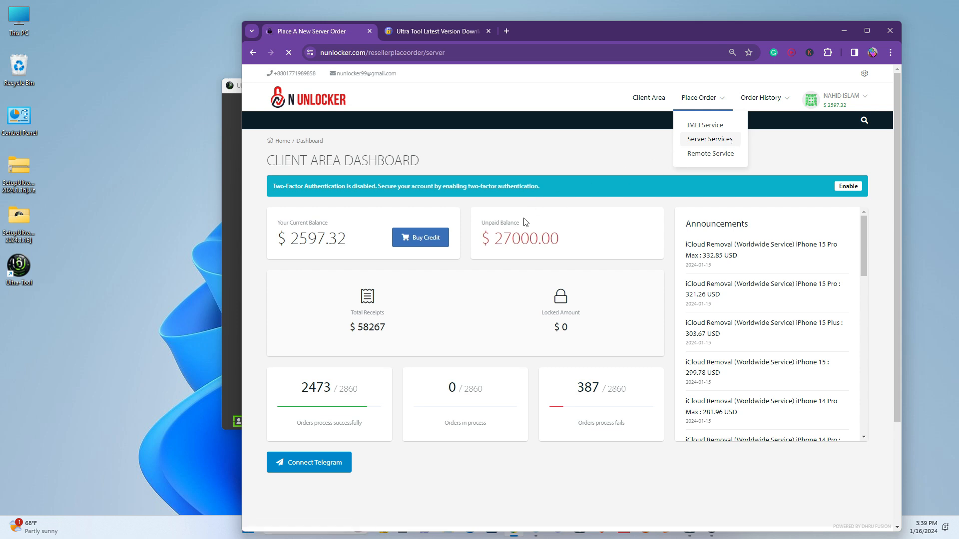
left_click(709, 138)
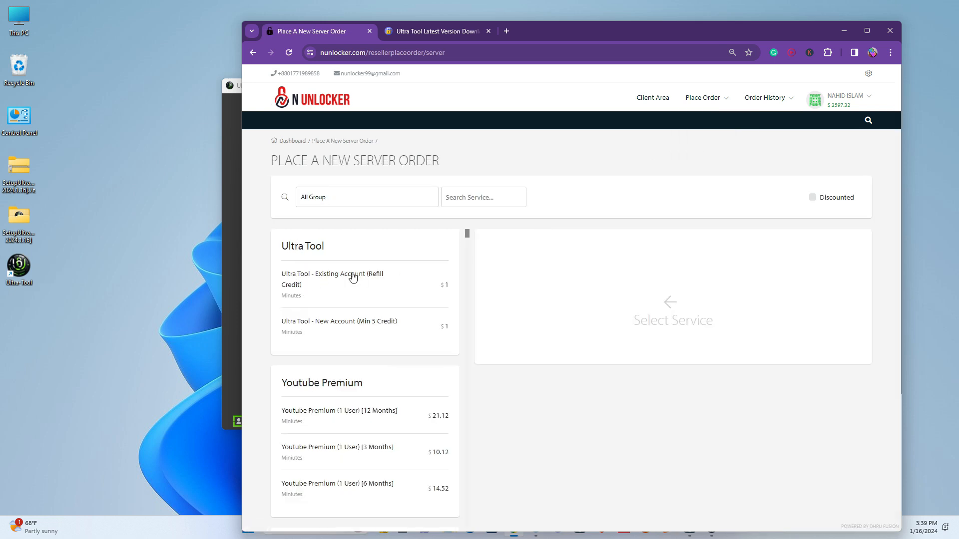
mouse_move(462, 317)
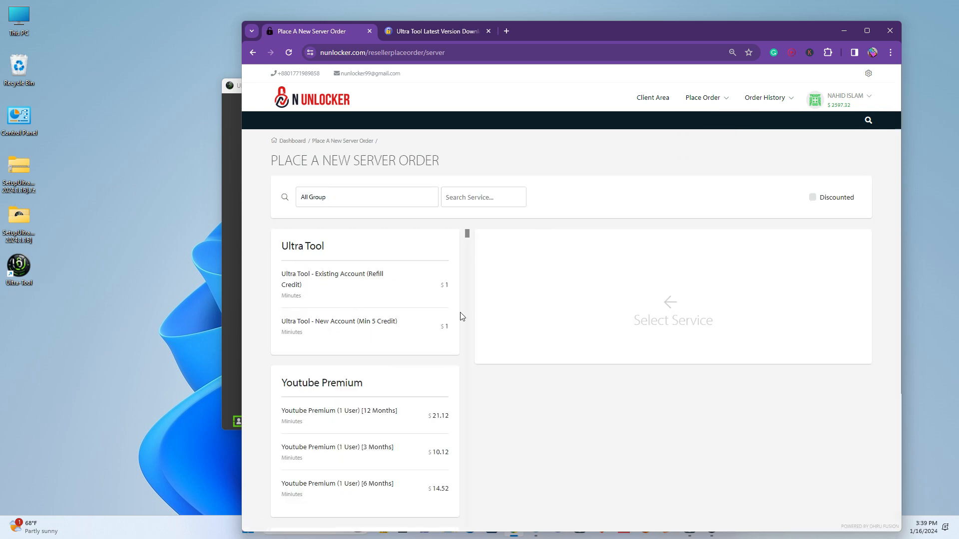
mouse_move(344, 333)
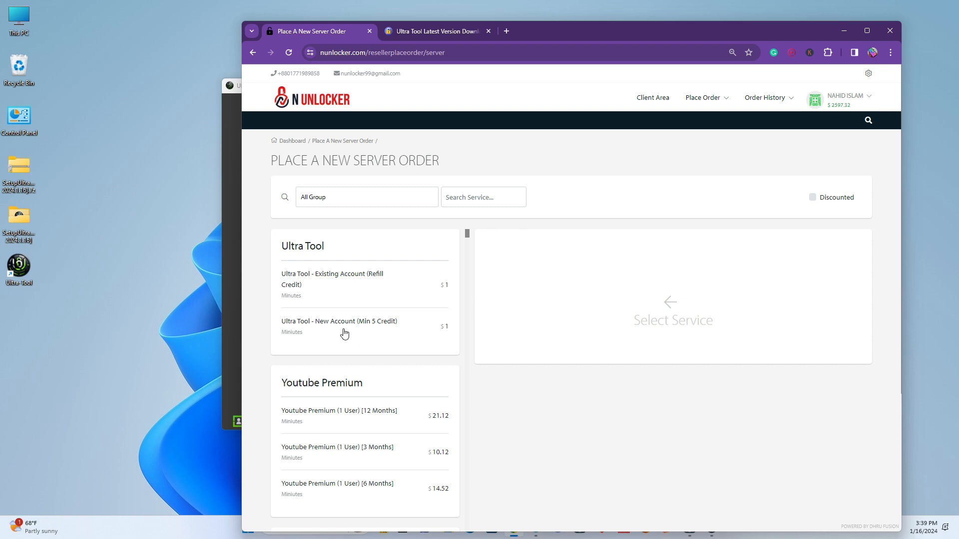
Choose the Ultra Tool New Account service with quantity 5 and select the email and password fields.
left_click(338, 321)
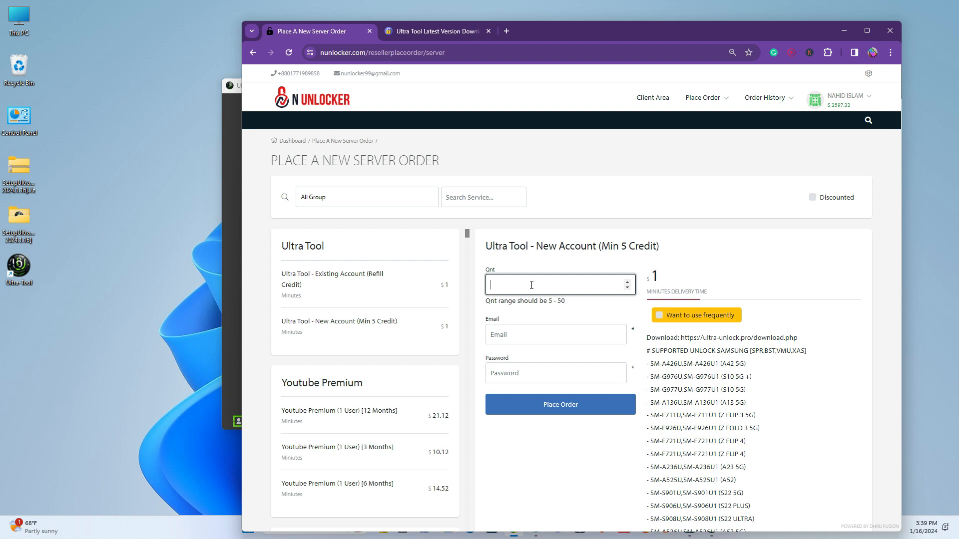
type("5")
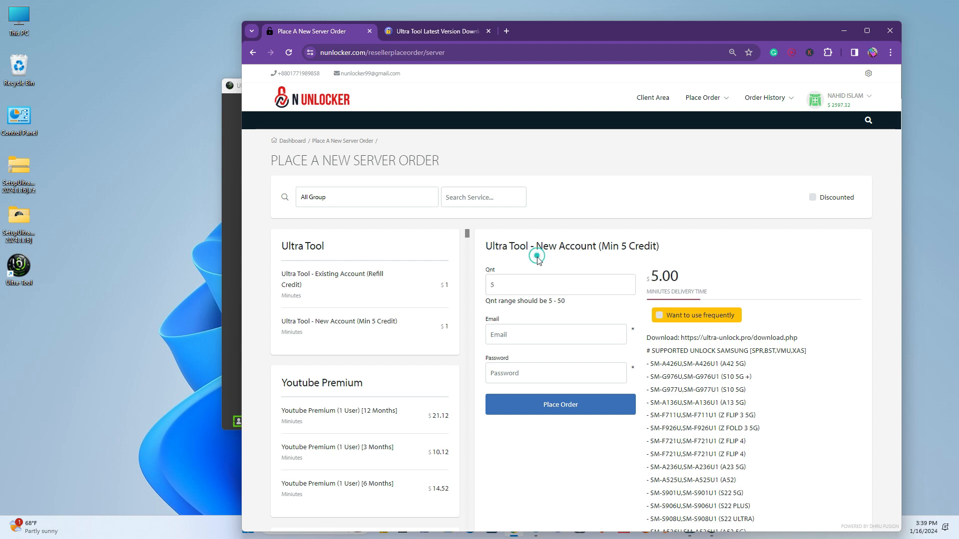
left_click(556, 335)
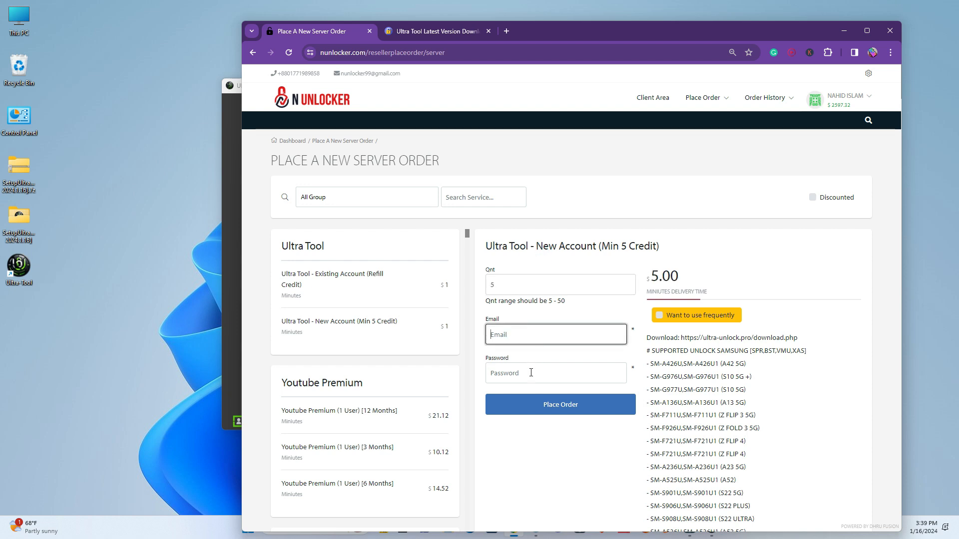
left_click(555, 373)
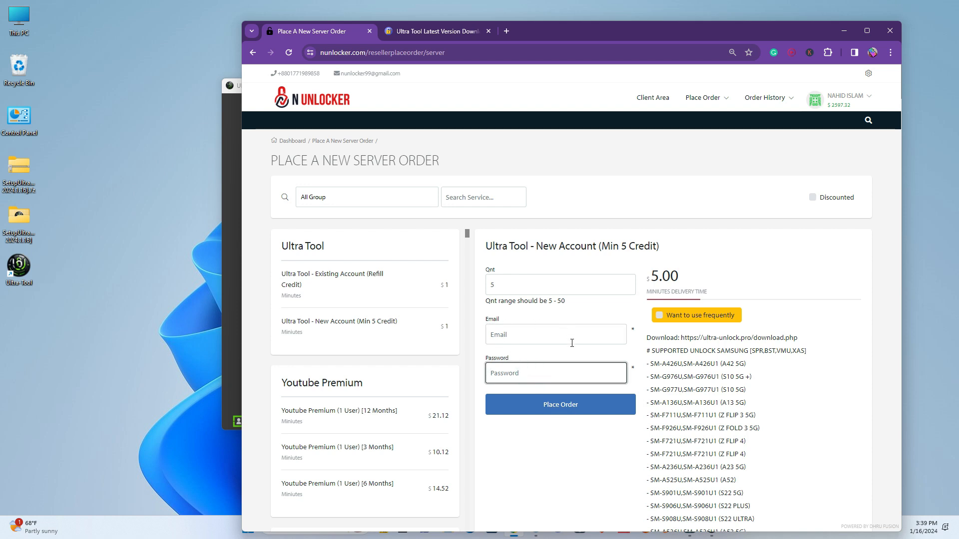
mouse_move(455, 245)
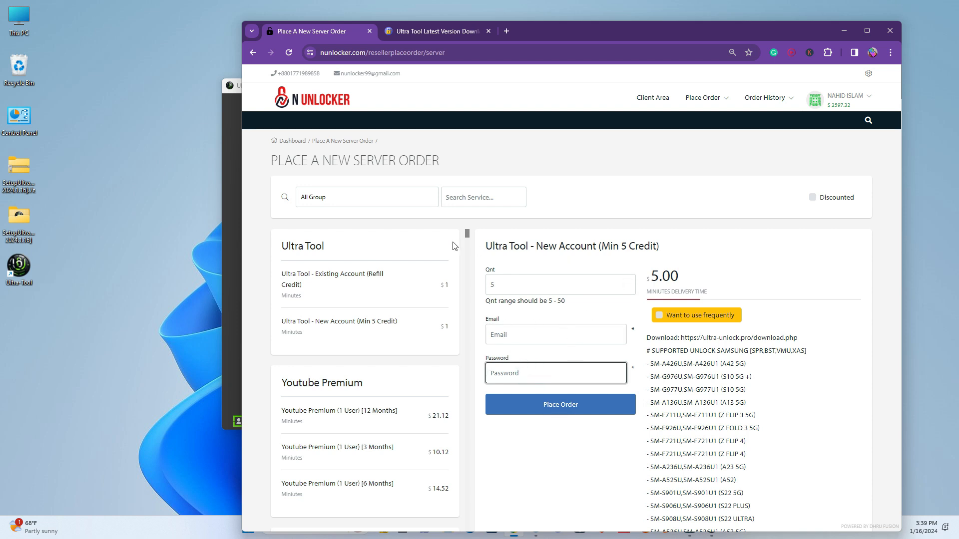
mouse_move(230, 183)
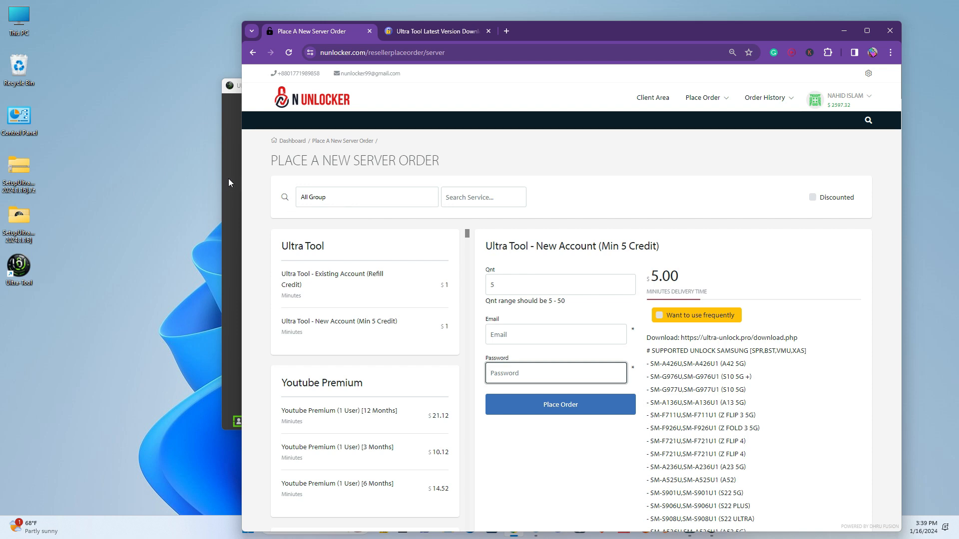
Check the Fix Firmware tab, return to the 5.00 order form, and minimize Chrome.
left_click(434, 30)
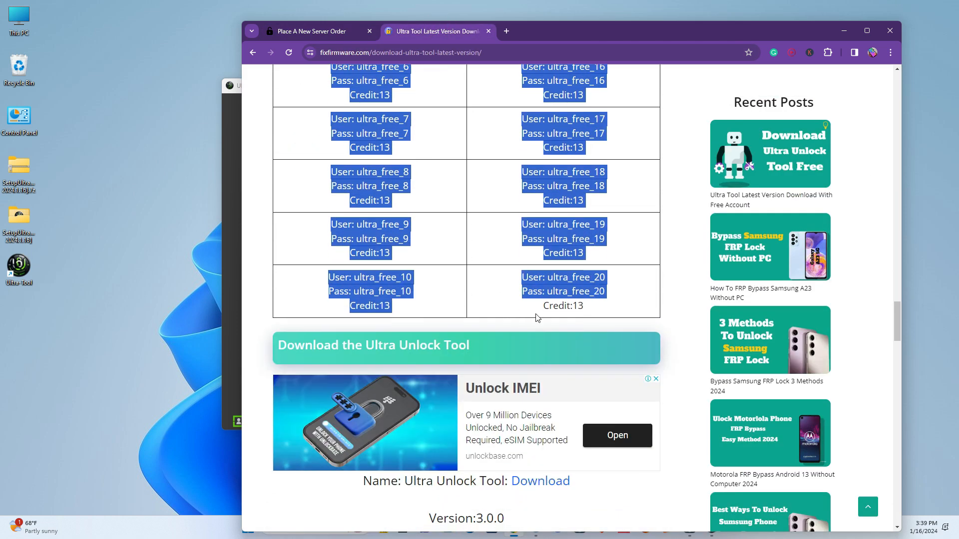
scroll("up", 3)
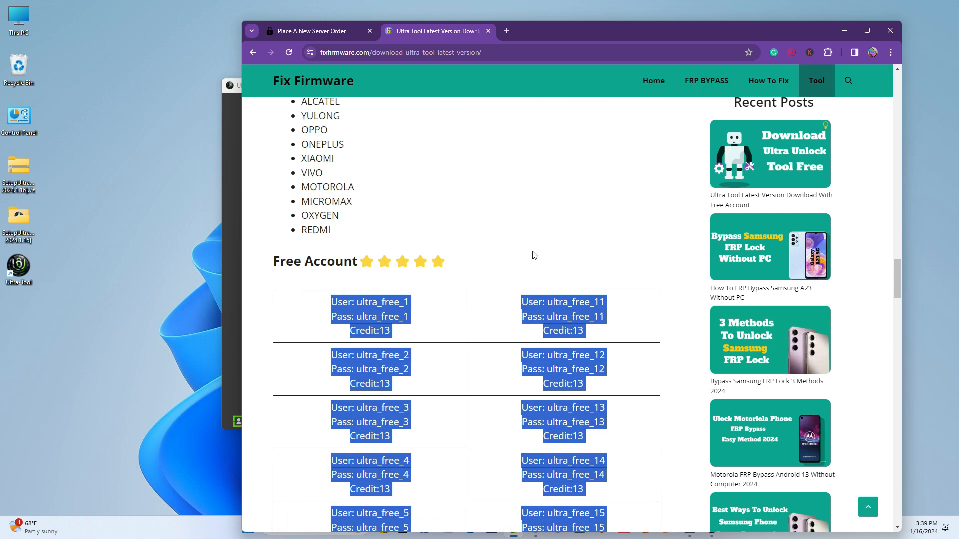
left_click(309, 31)
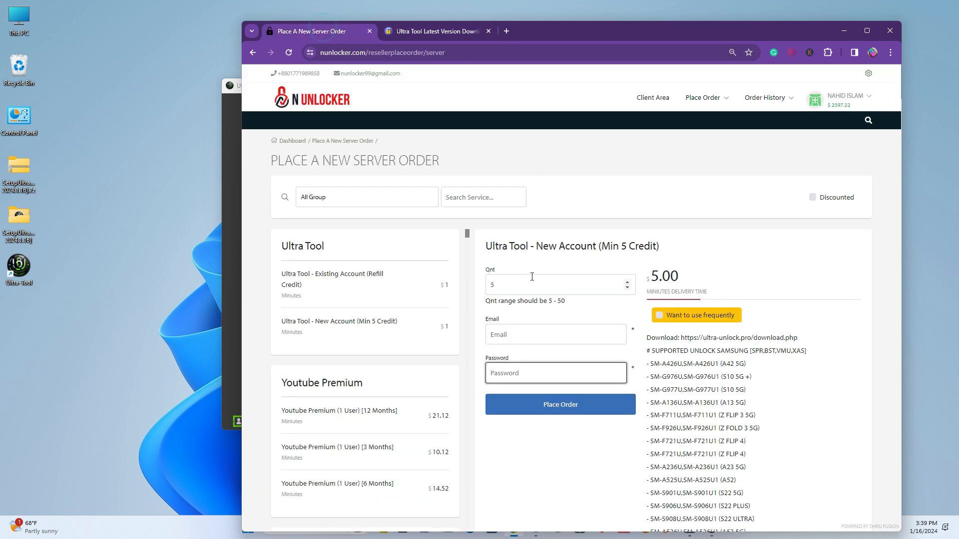
mouse_move(567, 286)
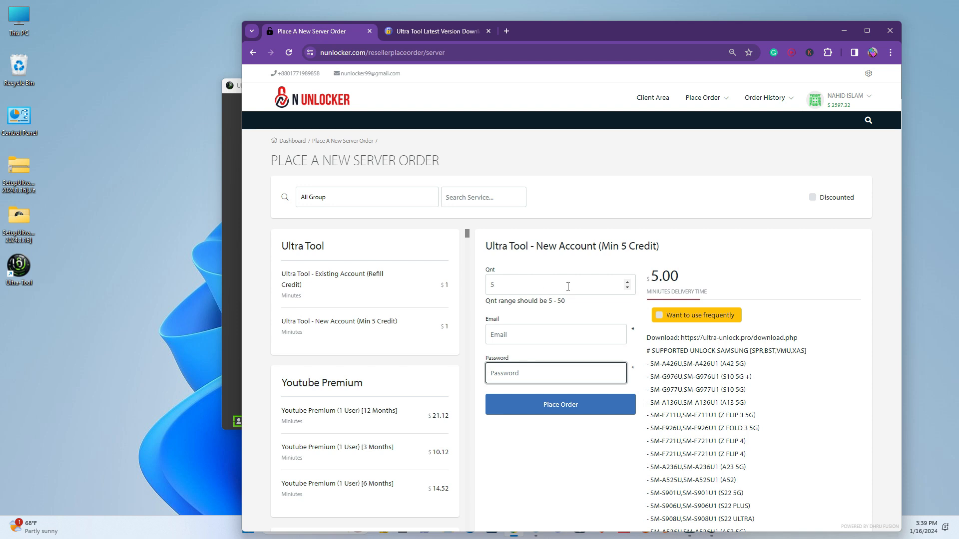
double_click(662, 276)
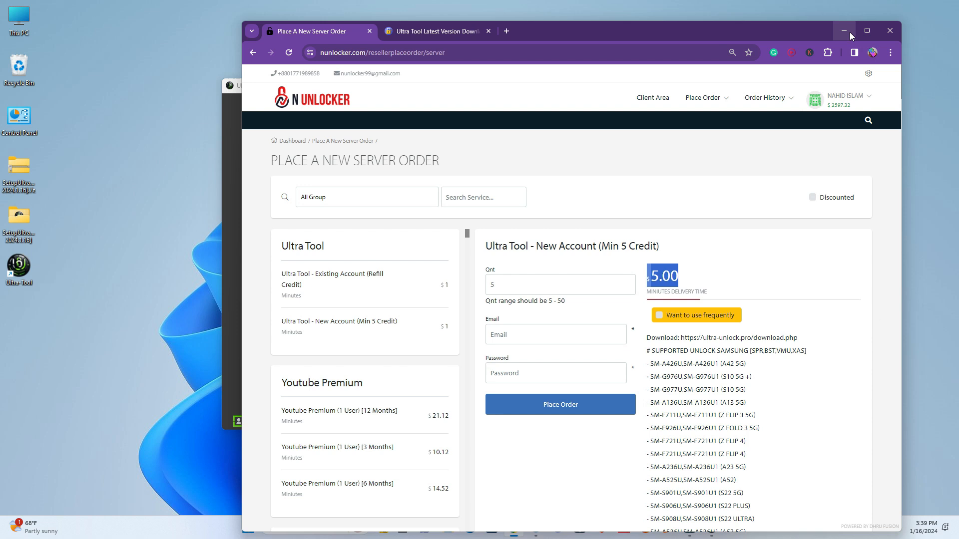
mouse_move(844, 30)
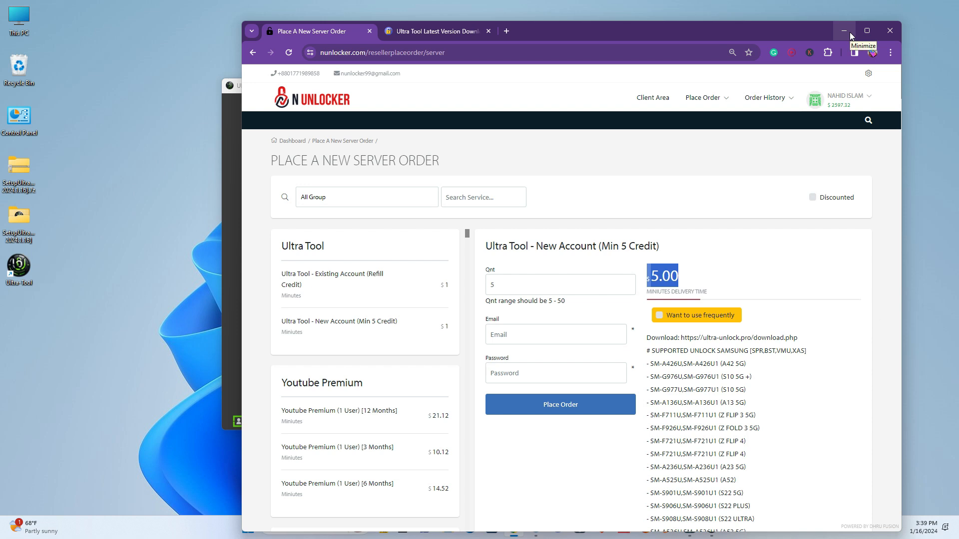
left_click(844, 31)
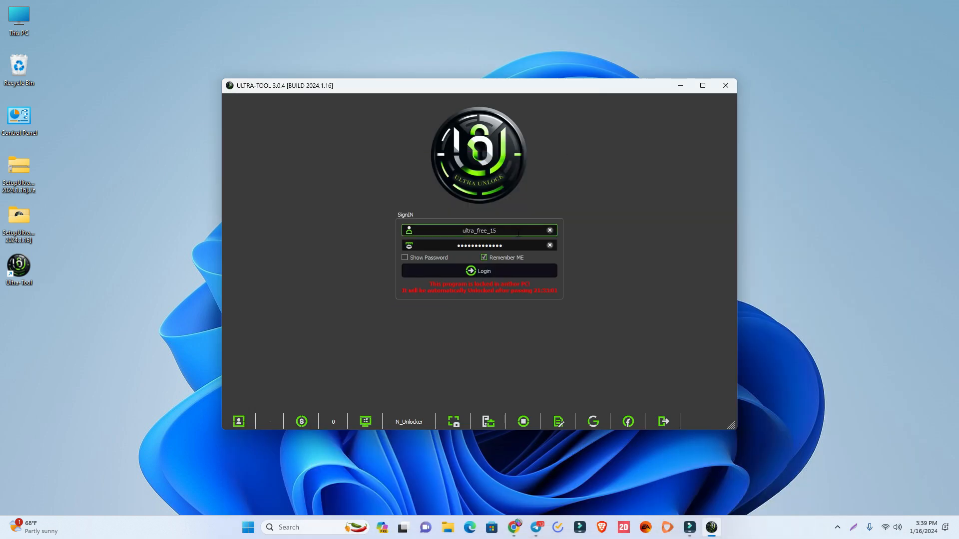
Relaunch Ultra Tool and sign in as UltraTool80, showing a balance of 15.
left_click(725, 85)
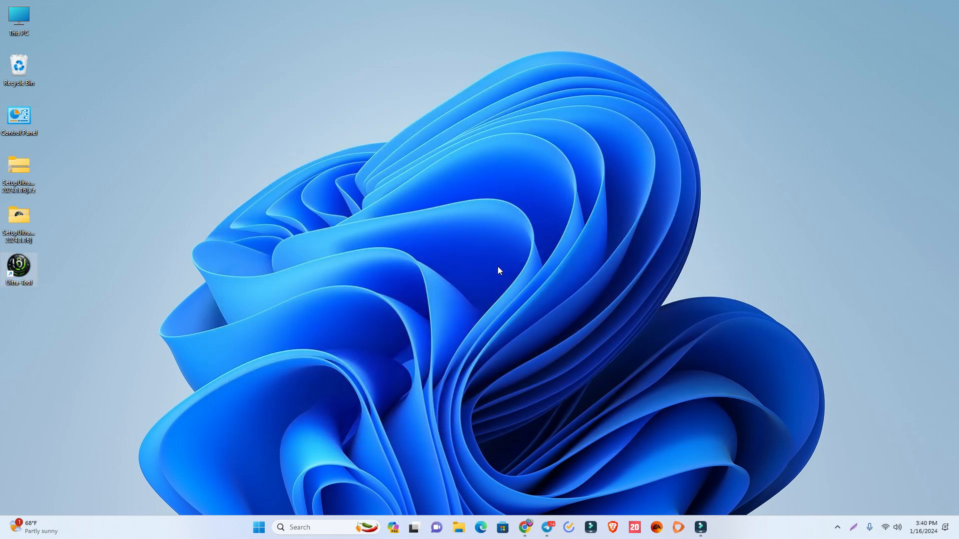
double_click(19, 268)
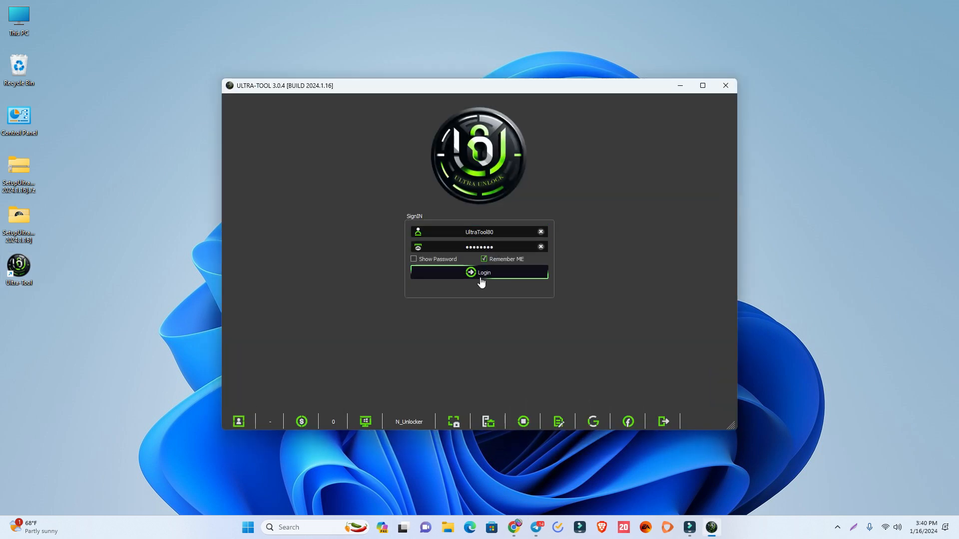
left_click(484, 272)
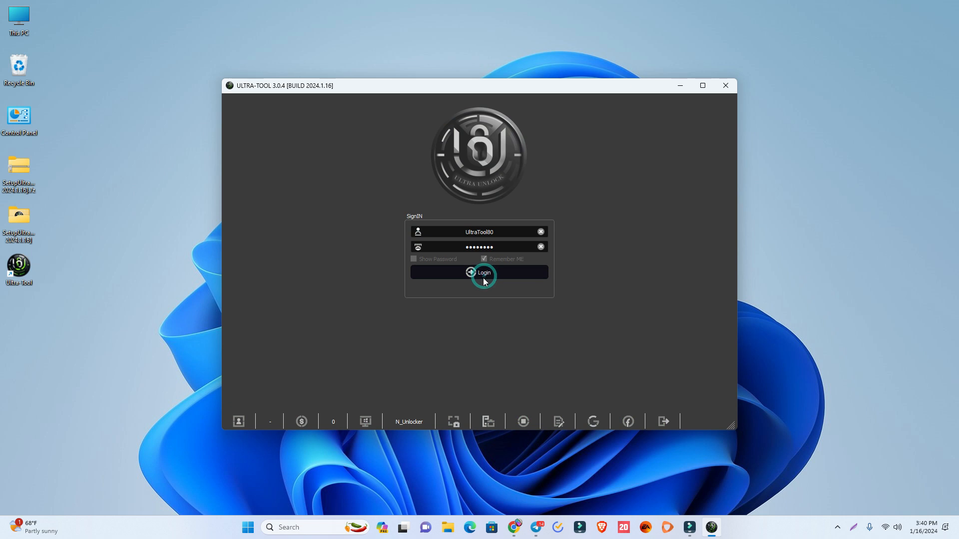
left_click(479, 272)
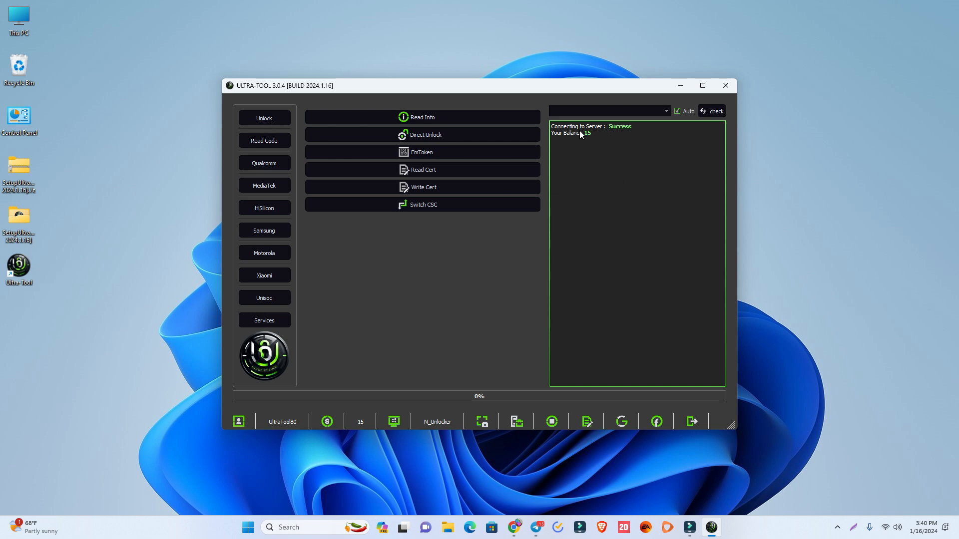
mouse_move(295, 293)
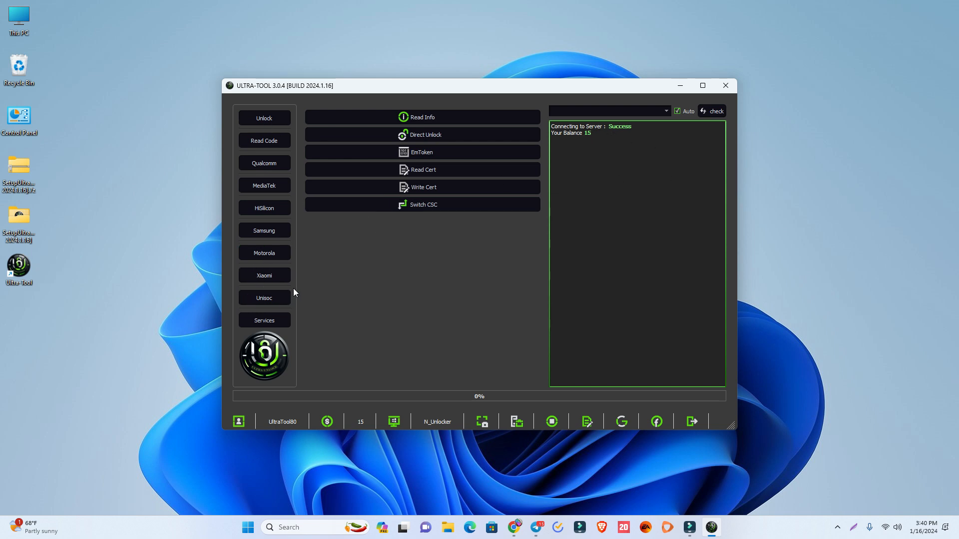
left_click(263, 231)
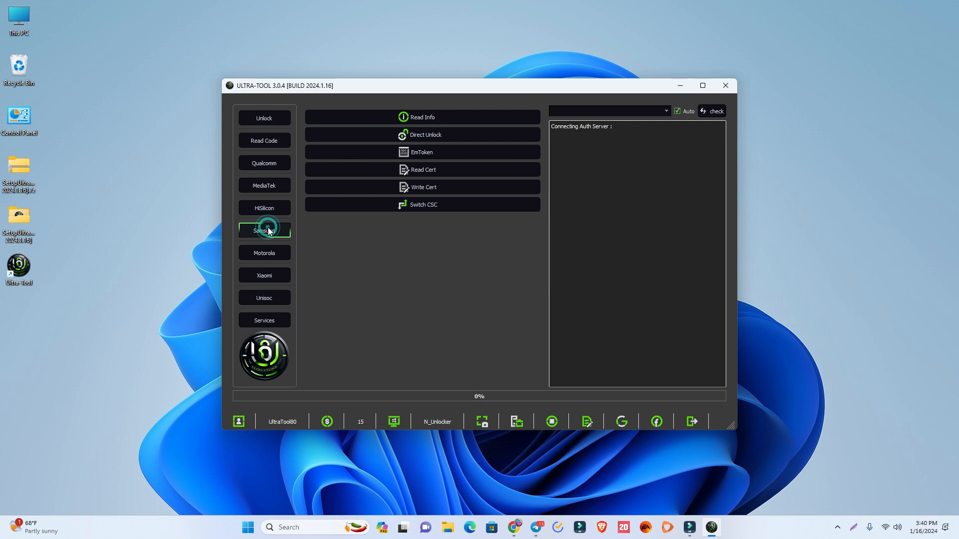
Open the Samsung section, scroll the supported models log, and switch to UnLock FRP.
left_click(264, 231)
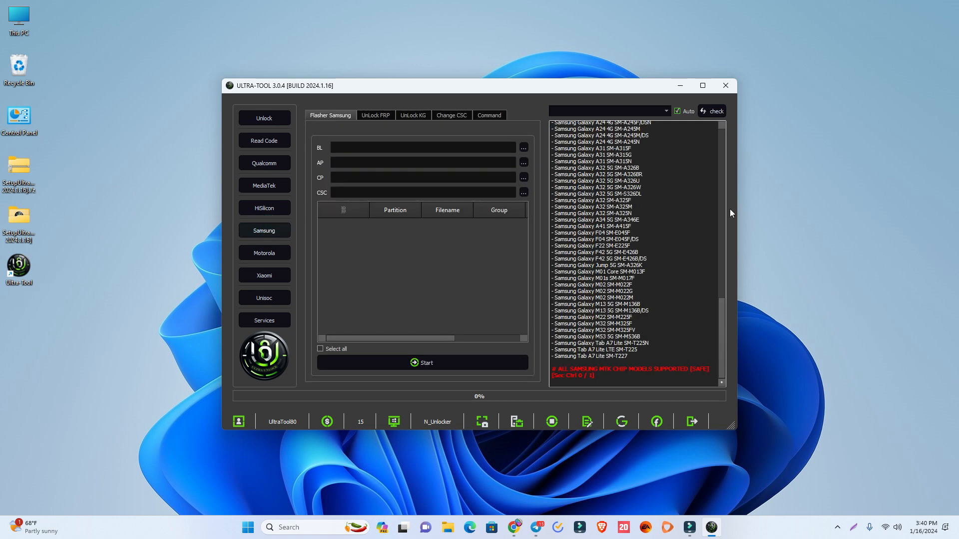
scroll("up", 3)
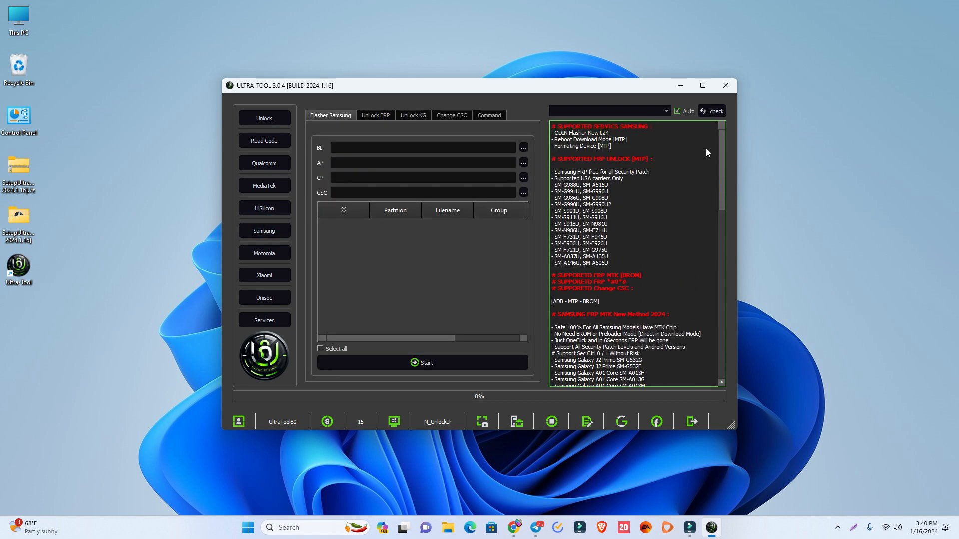
mouse_move(632, 185)
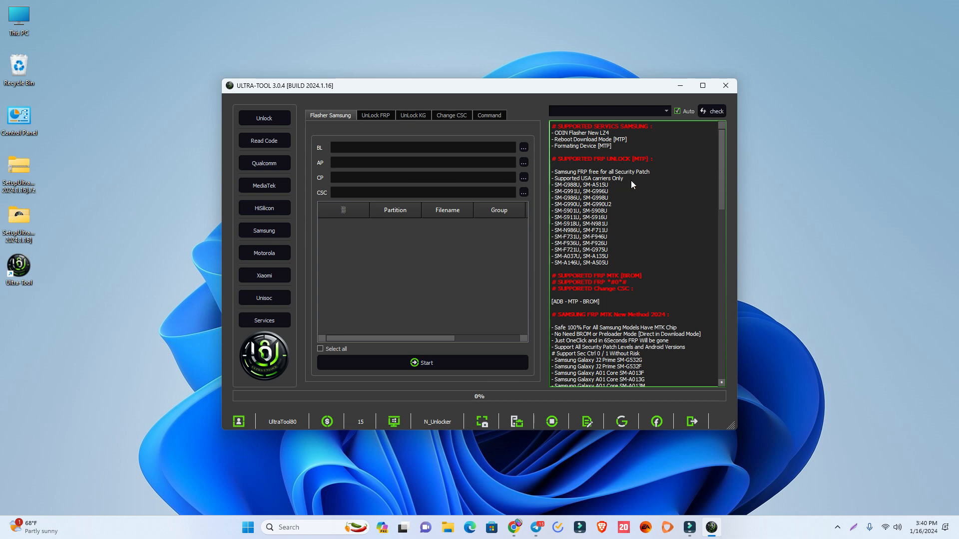
mouse_move(575, 173)
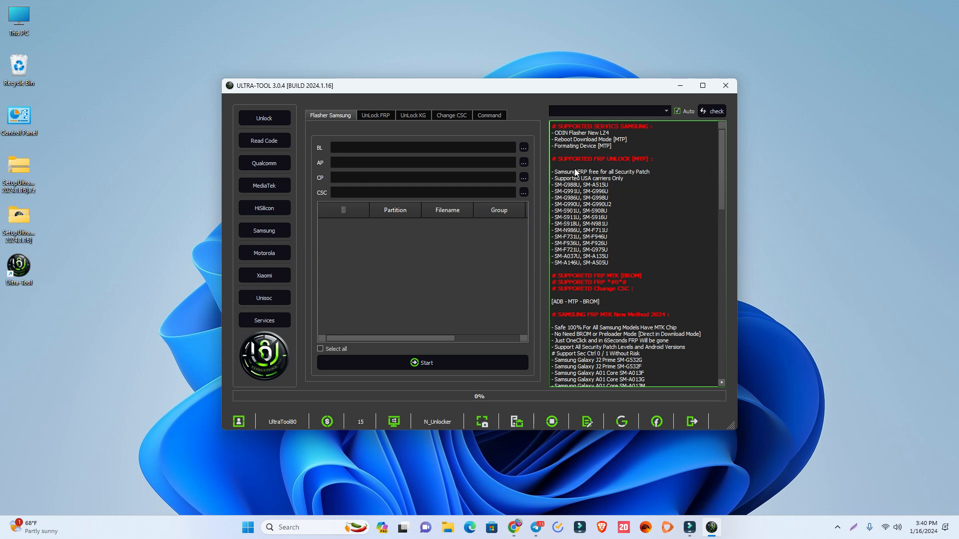
mouse_move(724, 163)
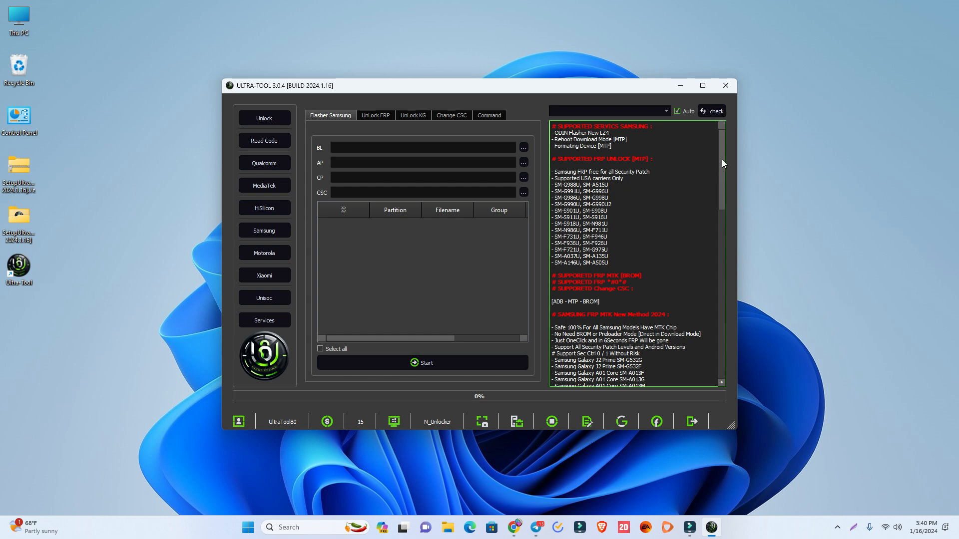
scroll("down", 3)
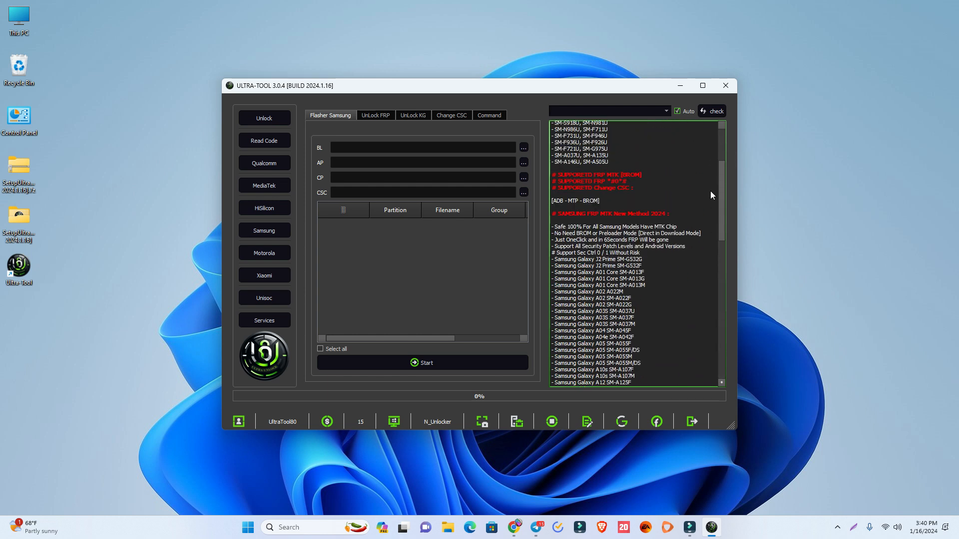
scroll("down", 3)
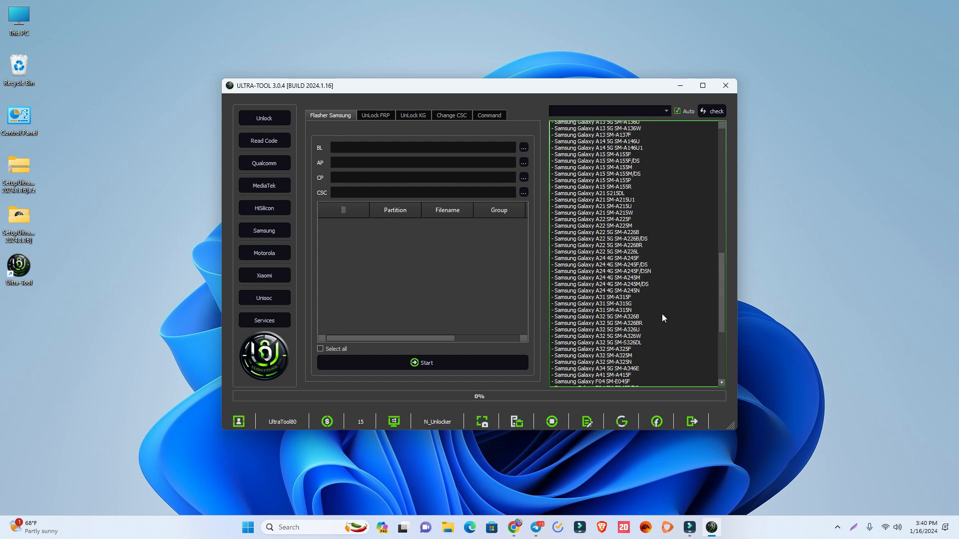
scroll("down", 3)
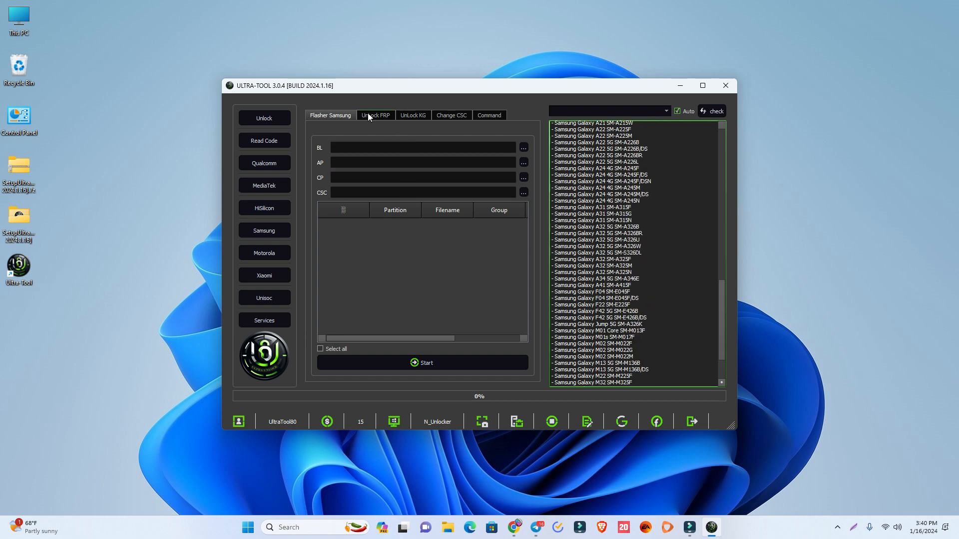
left_click(375, 115)
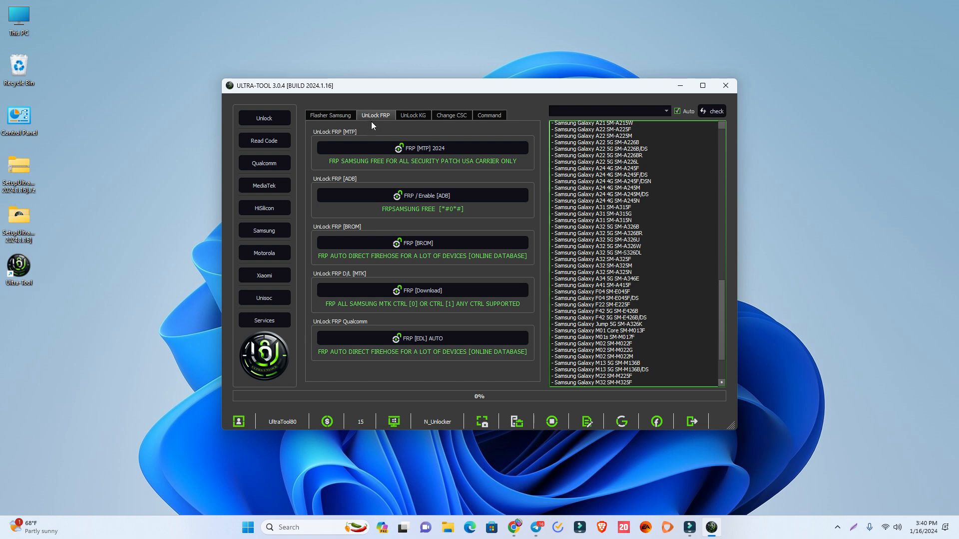
mouse_move(422, 290)
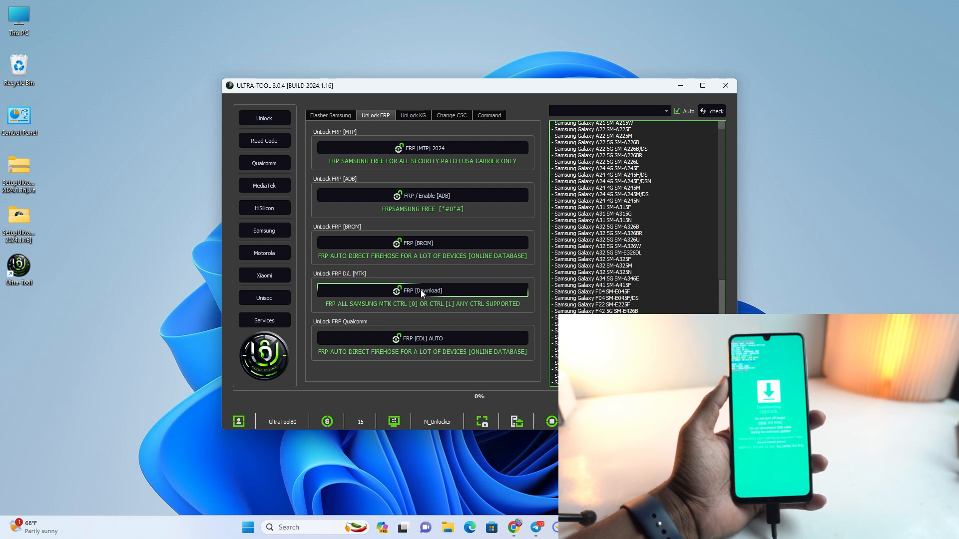
Run FRP [Download] on the SM-M325F until progress reaches 100% and it awaits reconnection.
left_click(422, 290)
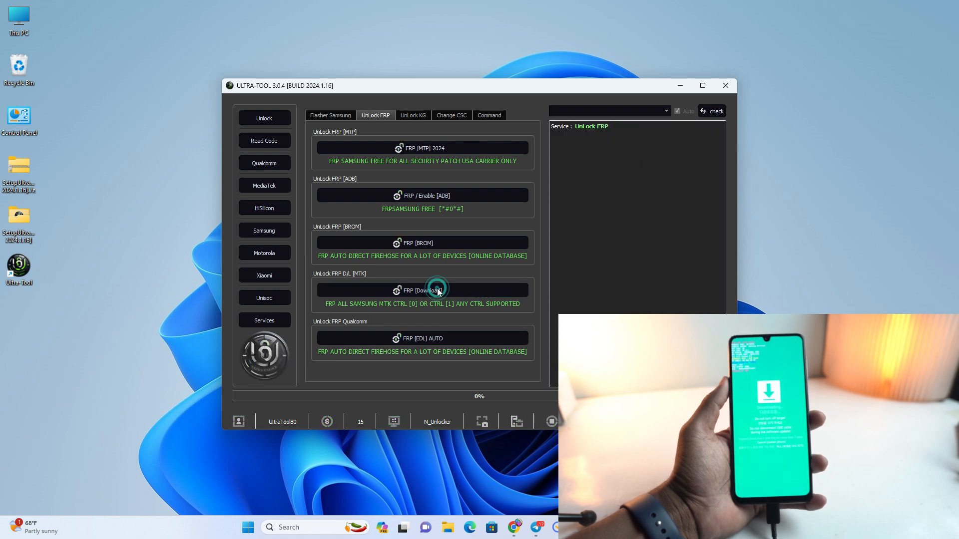
left_click(422, 290)
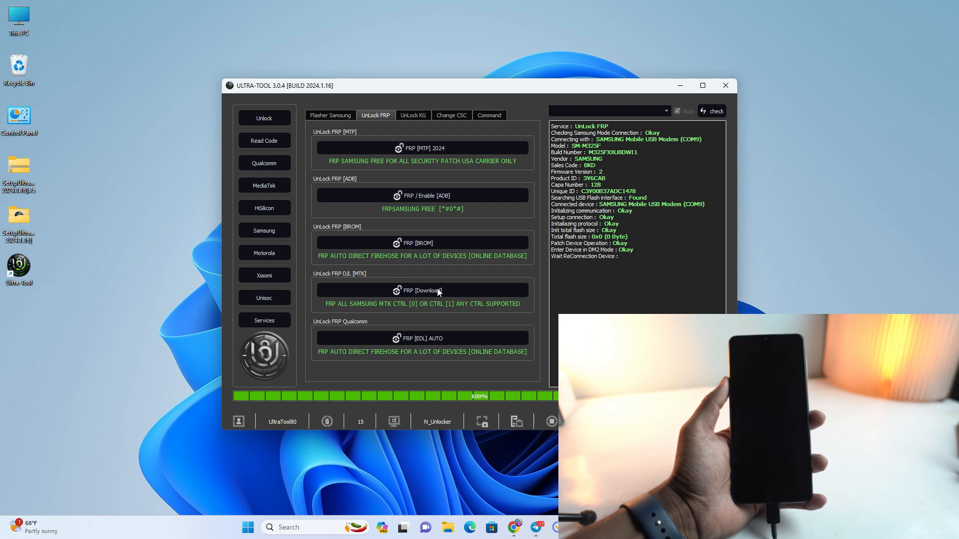